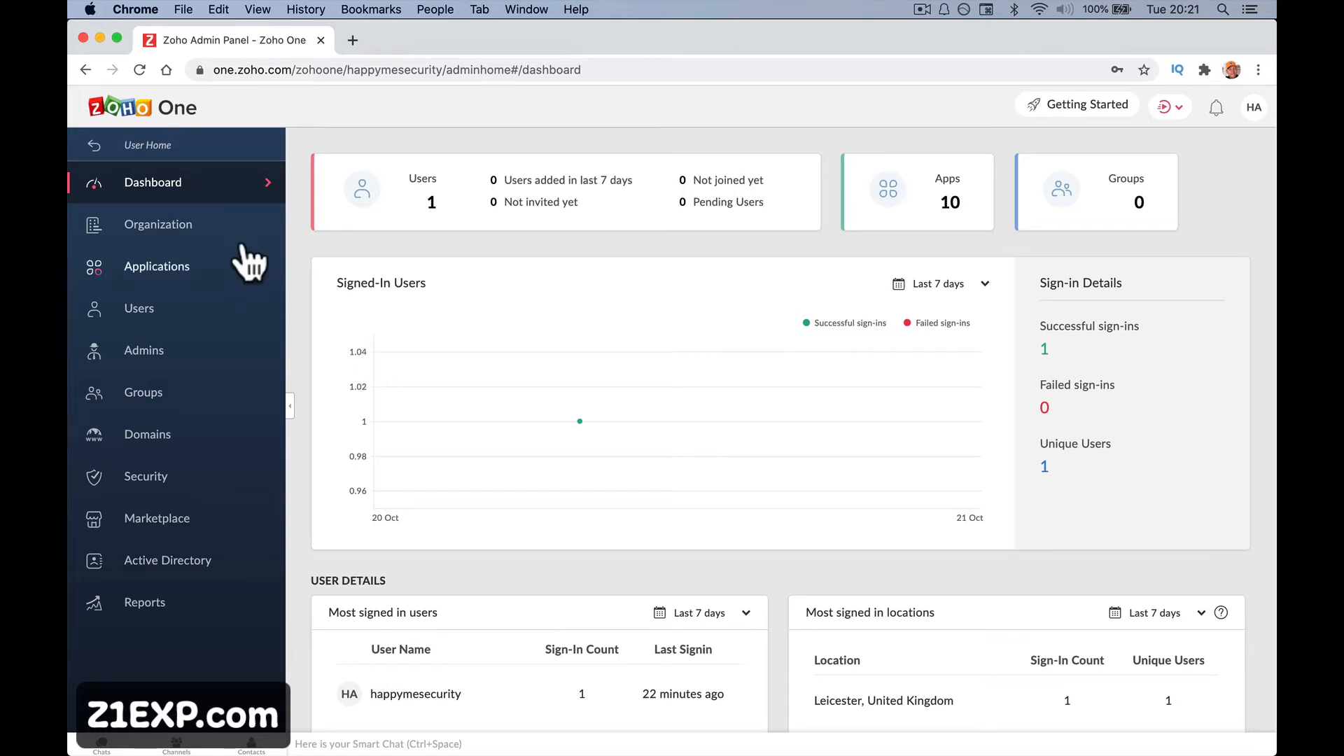
Go via Dashboard, User Home and Admin Panel back to happymesecurity's Organization Info page.
left_click(158, 224)
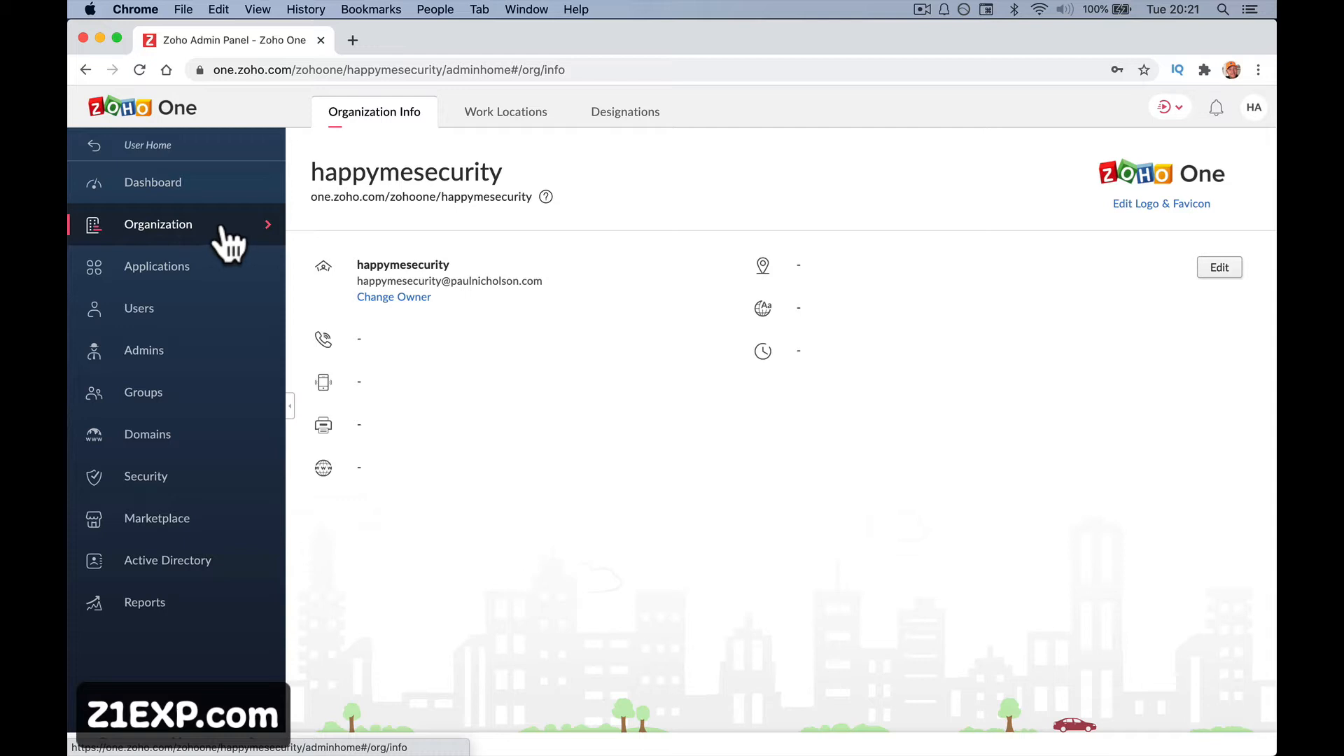
left_click(153, 182)
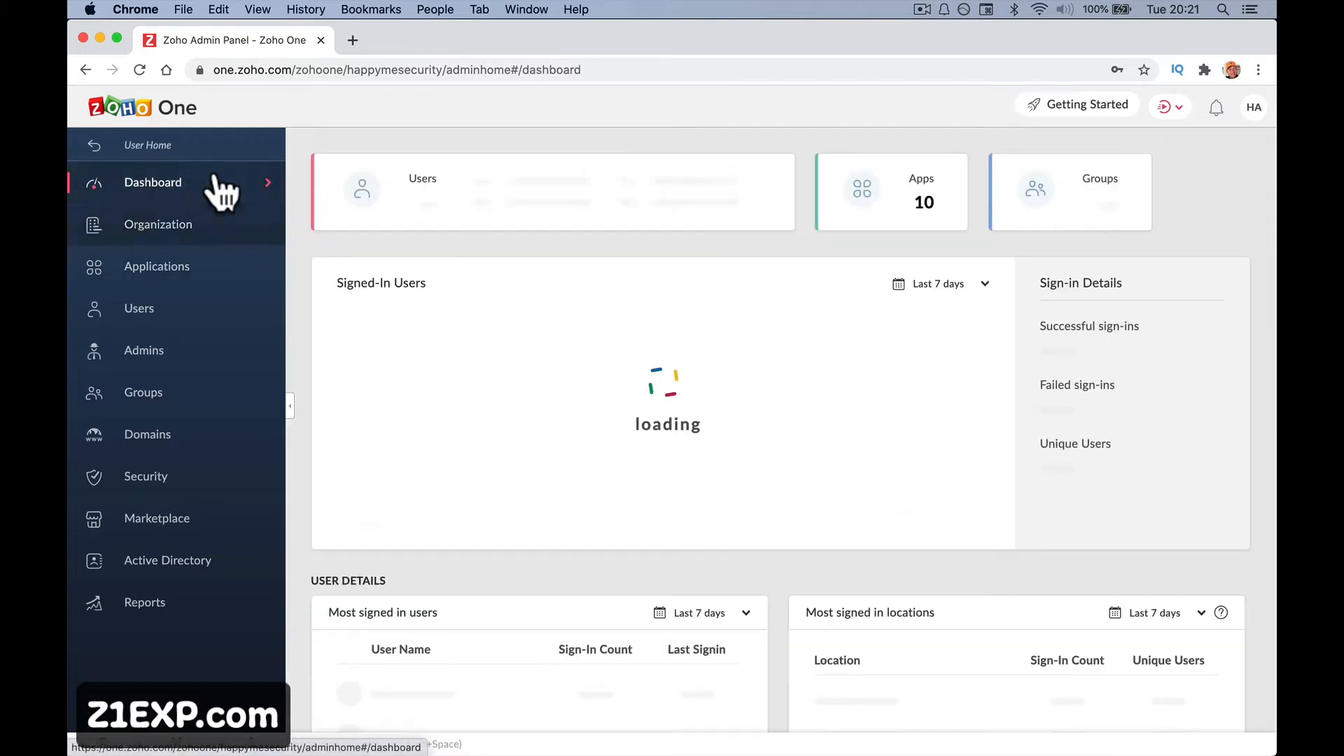
left_click(147, 145)
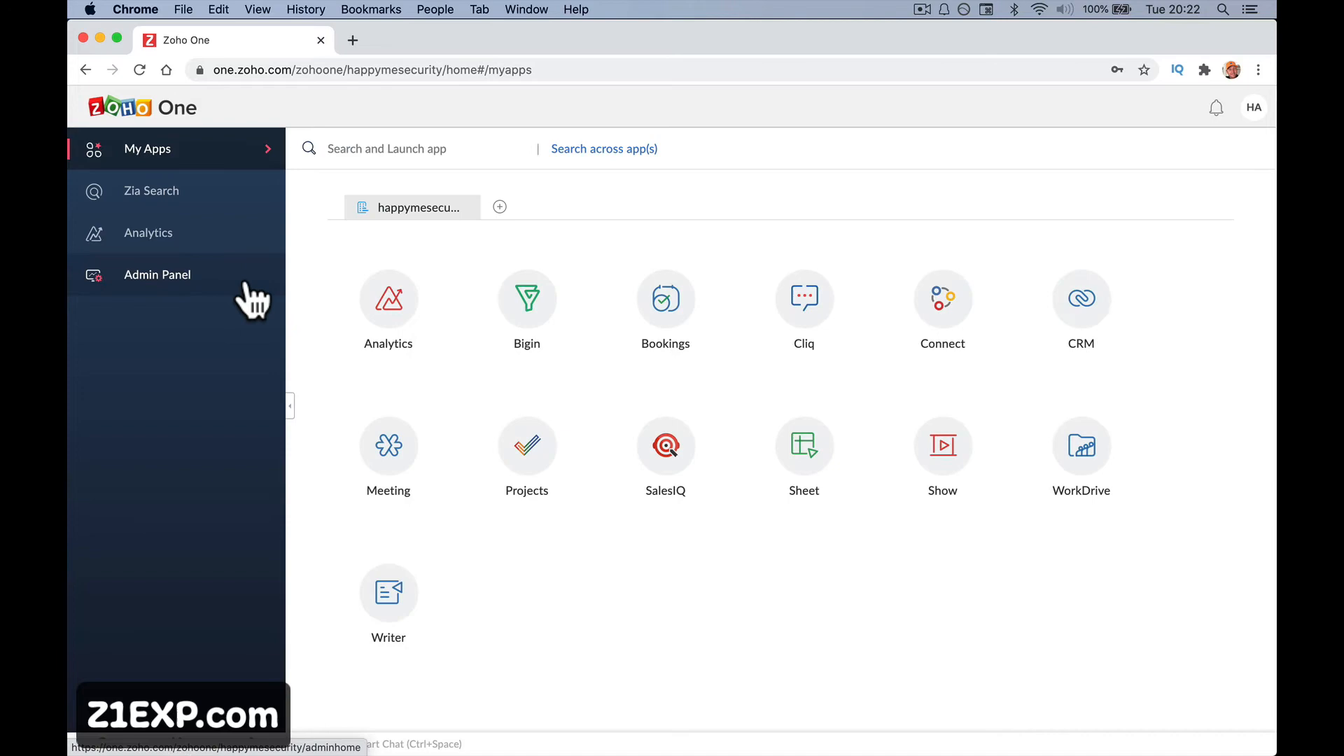
left_click(157, 274)
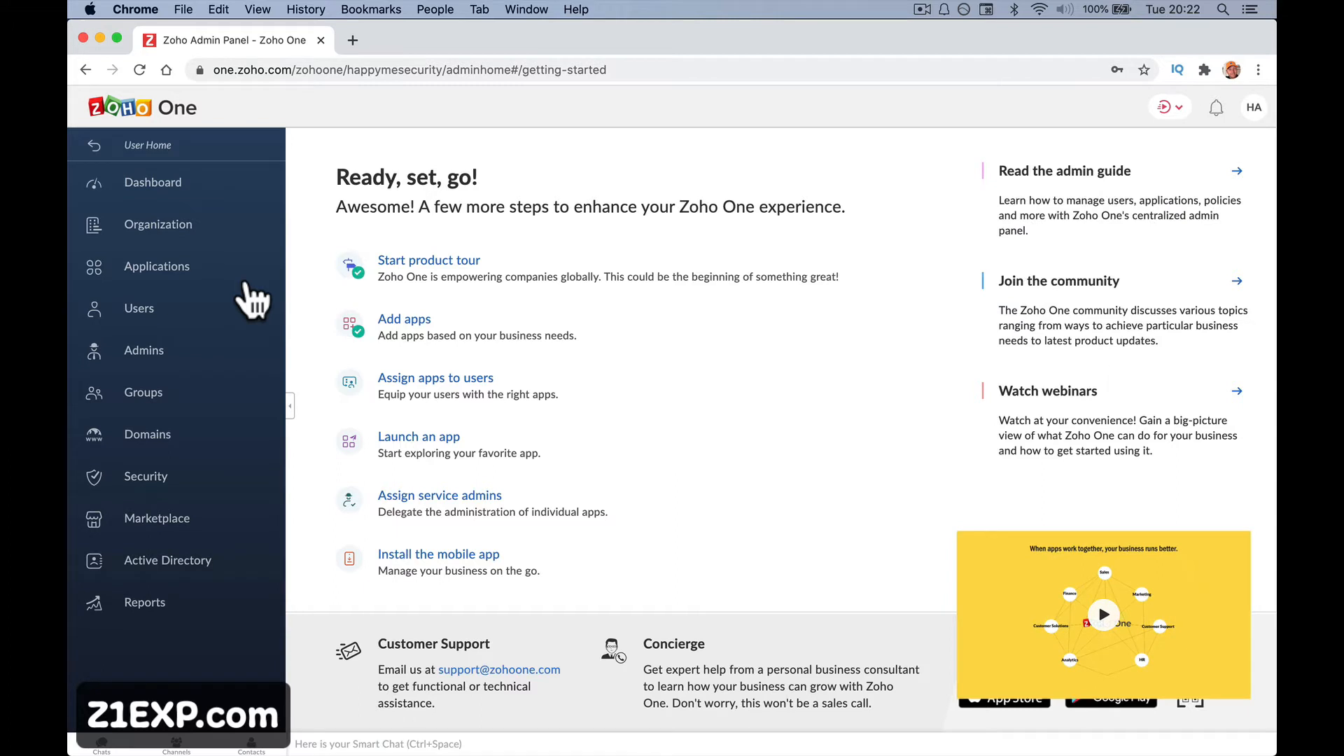
mouse_move(159, 224)
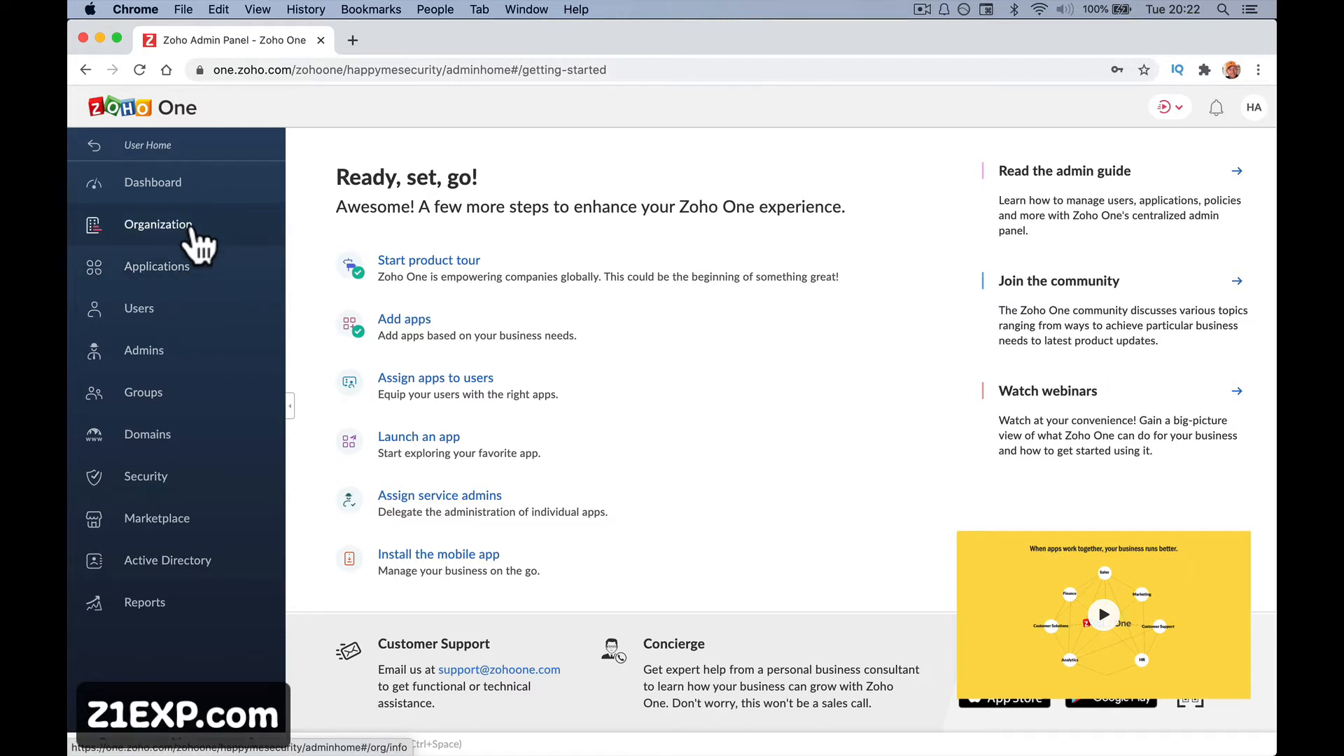
left_click(157, 224)
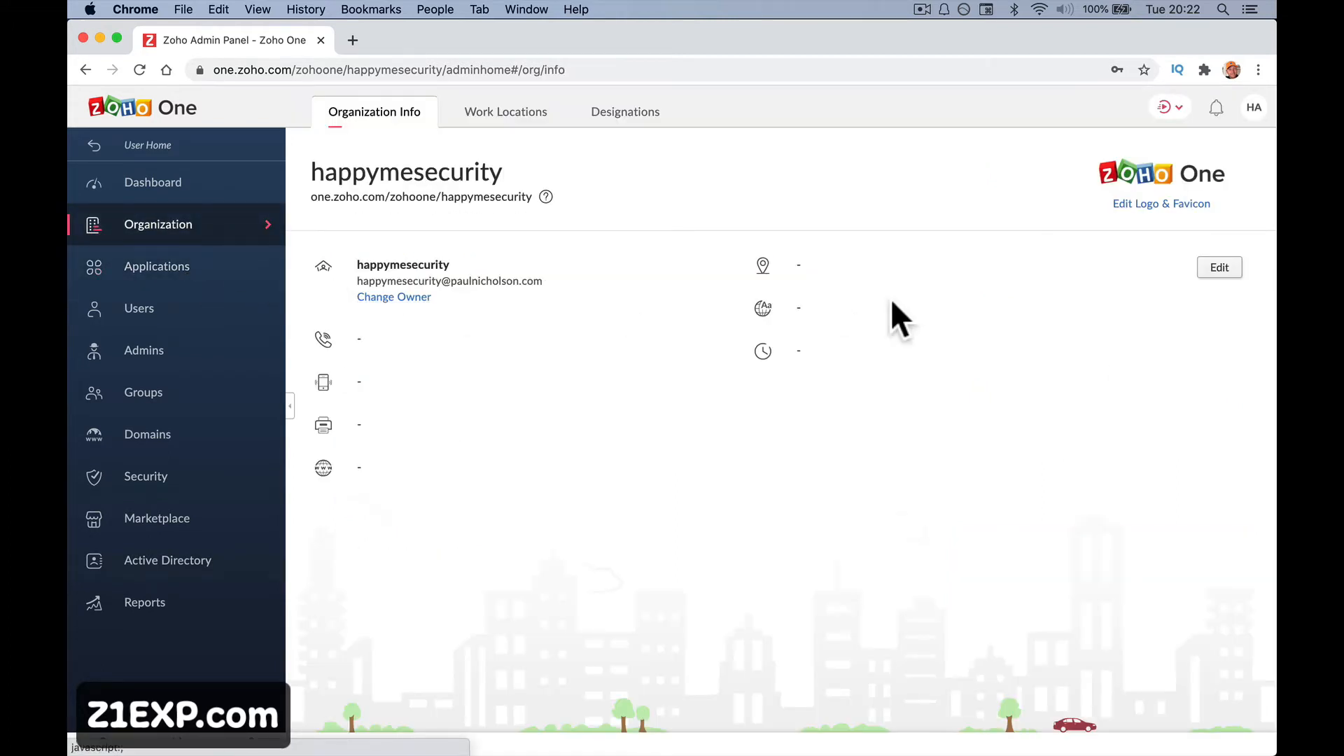
Edit the organization and enter the company name Happy-Me Security Ltd.
left_click(1218, 266)
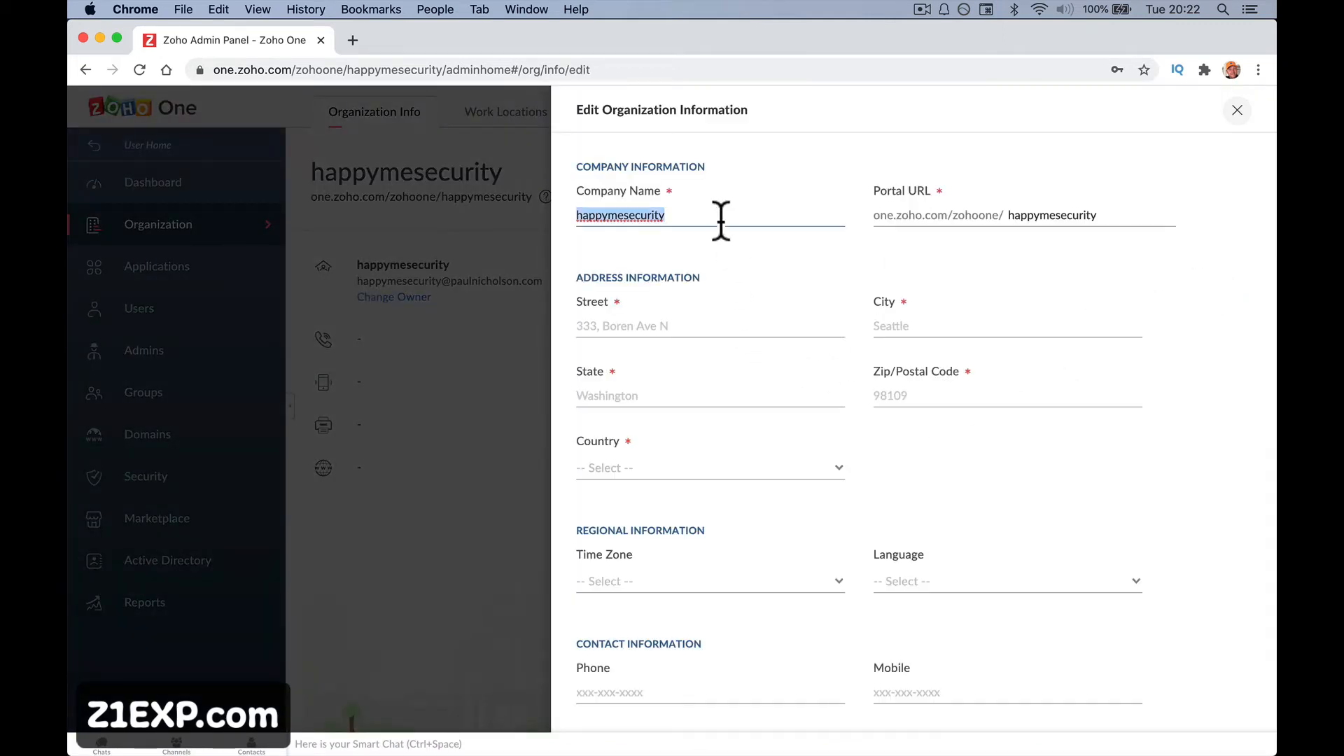
type("Happy-Me S")
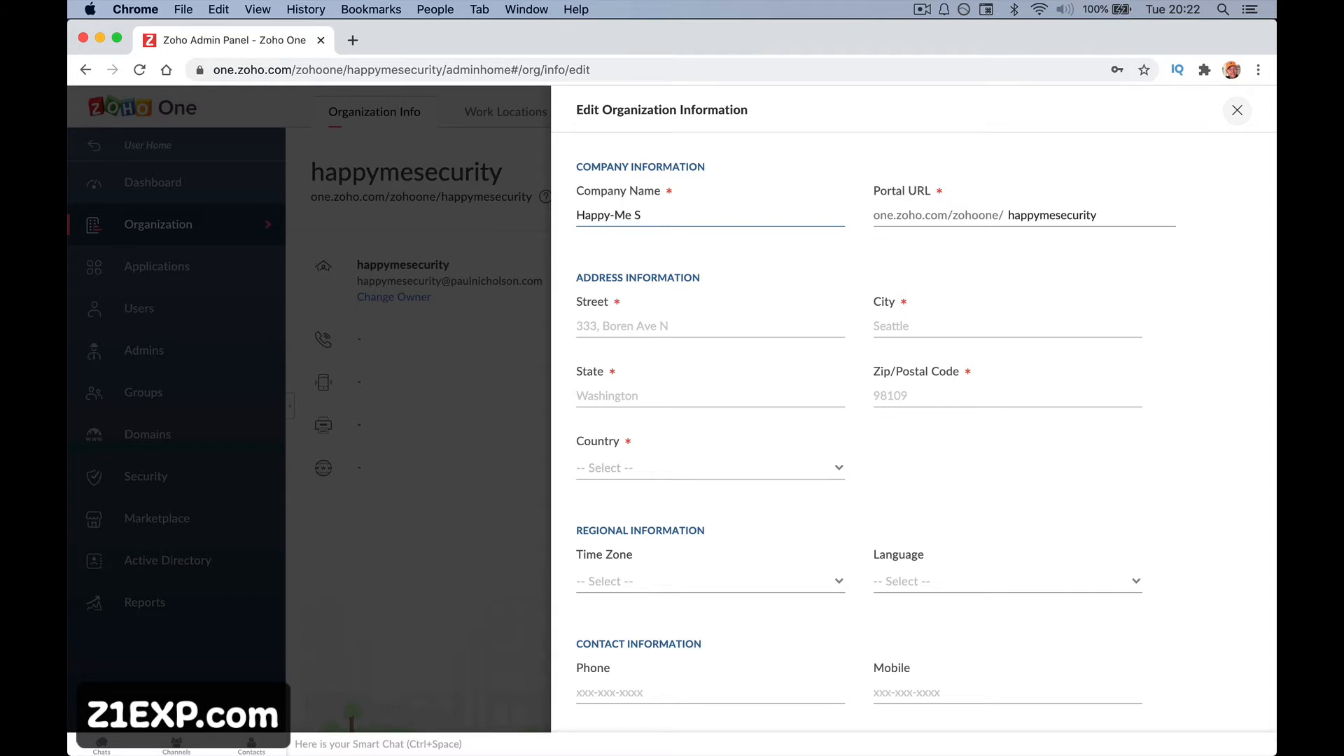
type("ecuit")
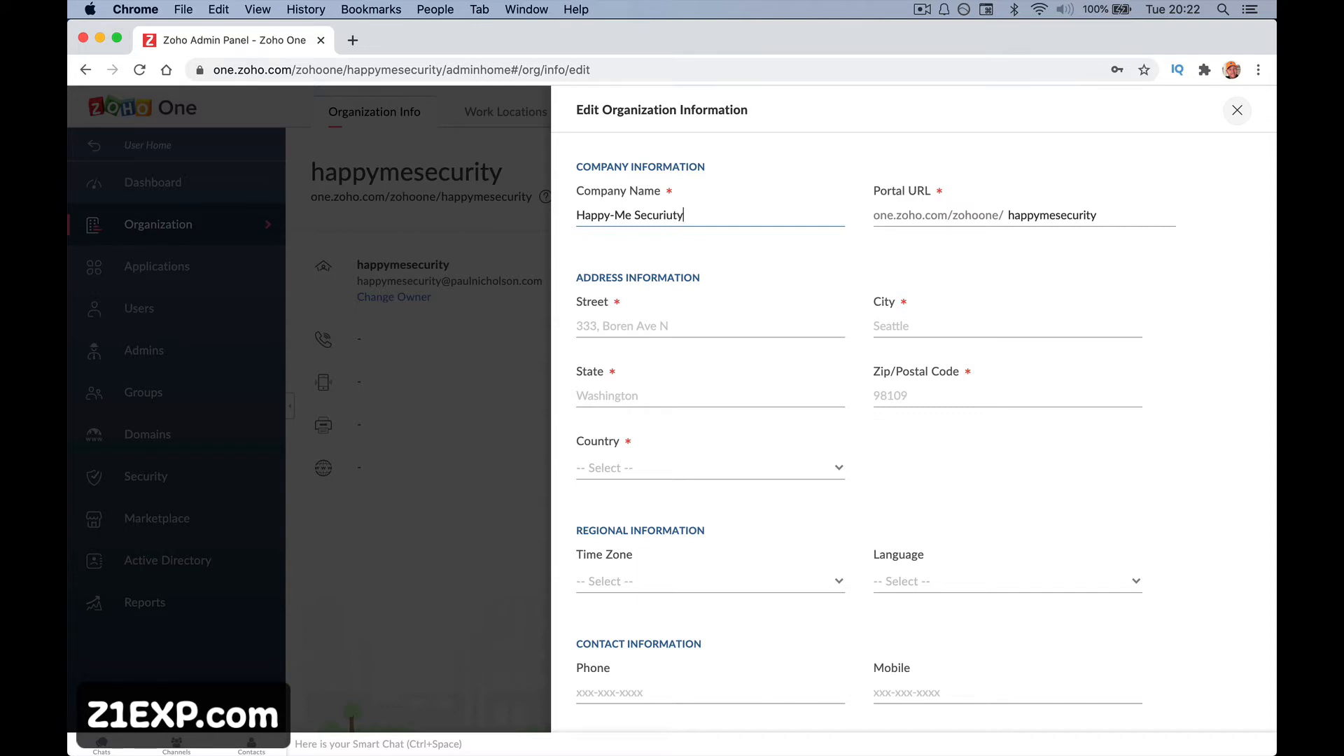
type("L")
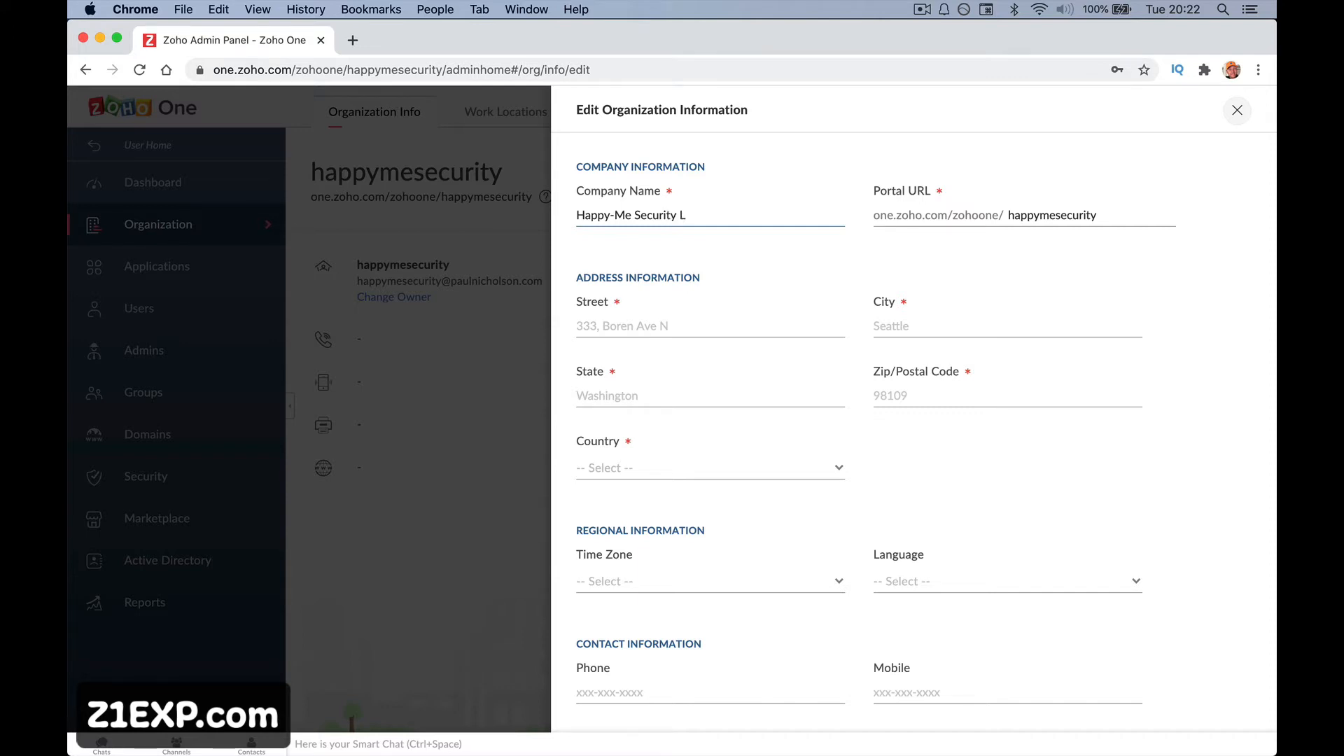
type("td.")
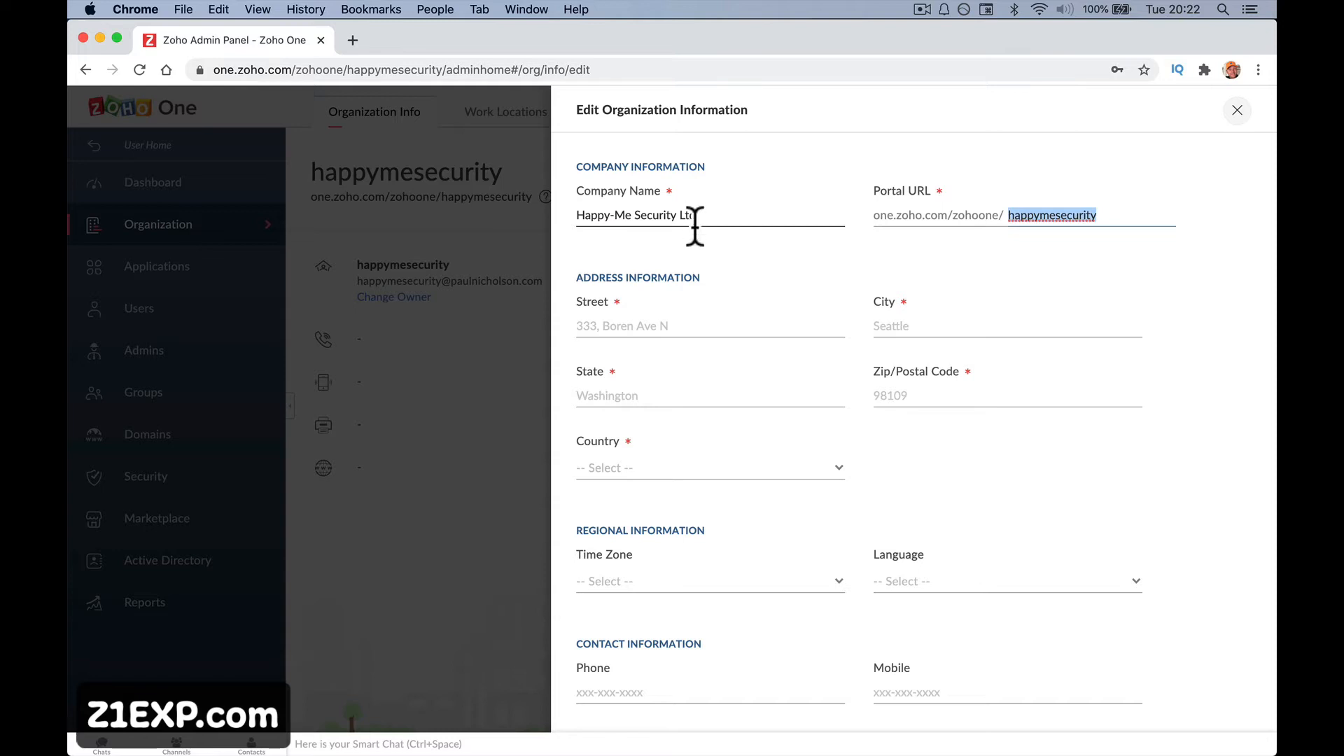
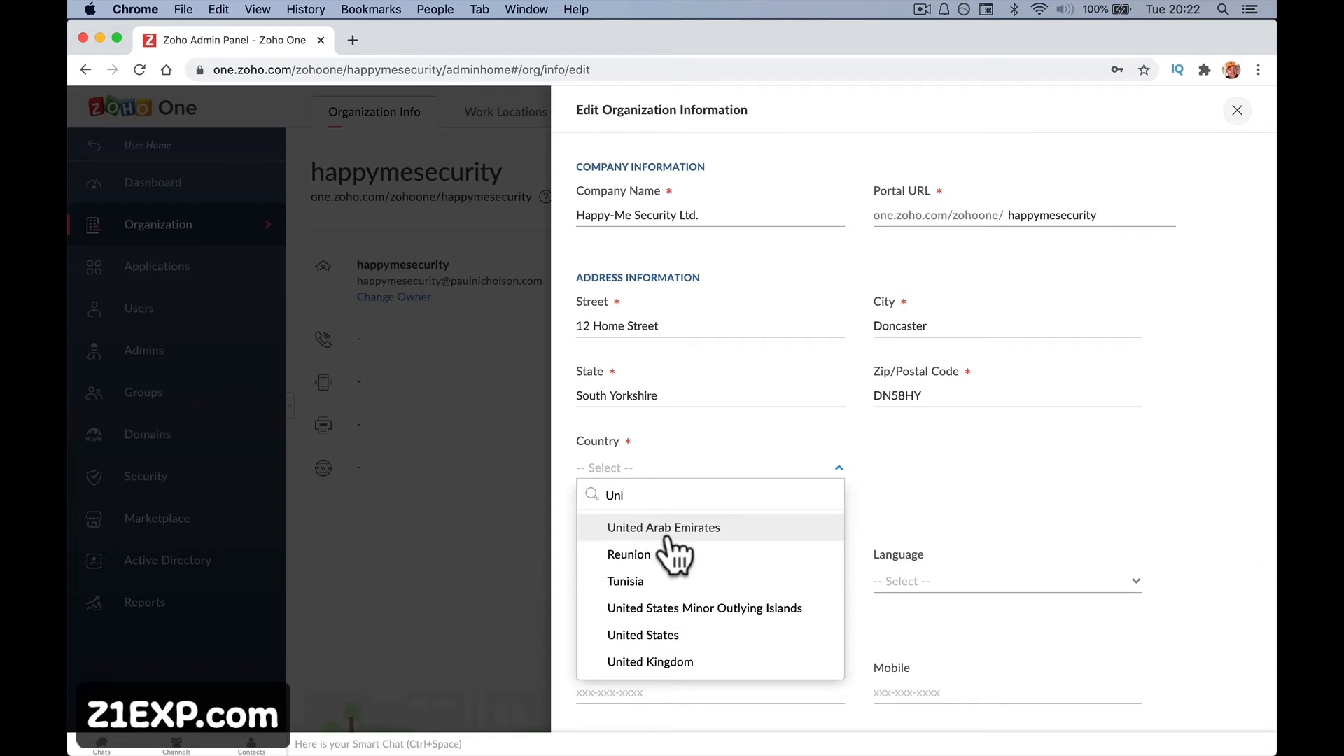
Set the country to United Kingdom and the time zone to Greenwich Mean Time.
left_click(650, 661)
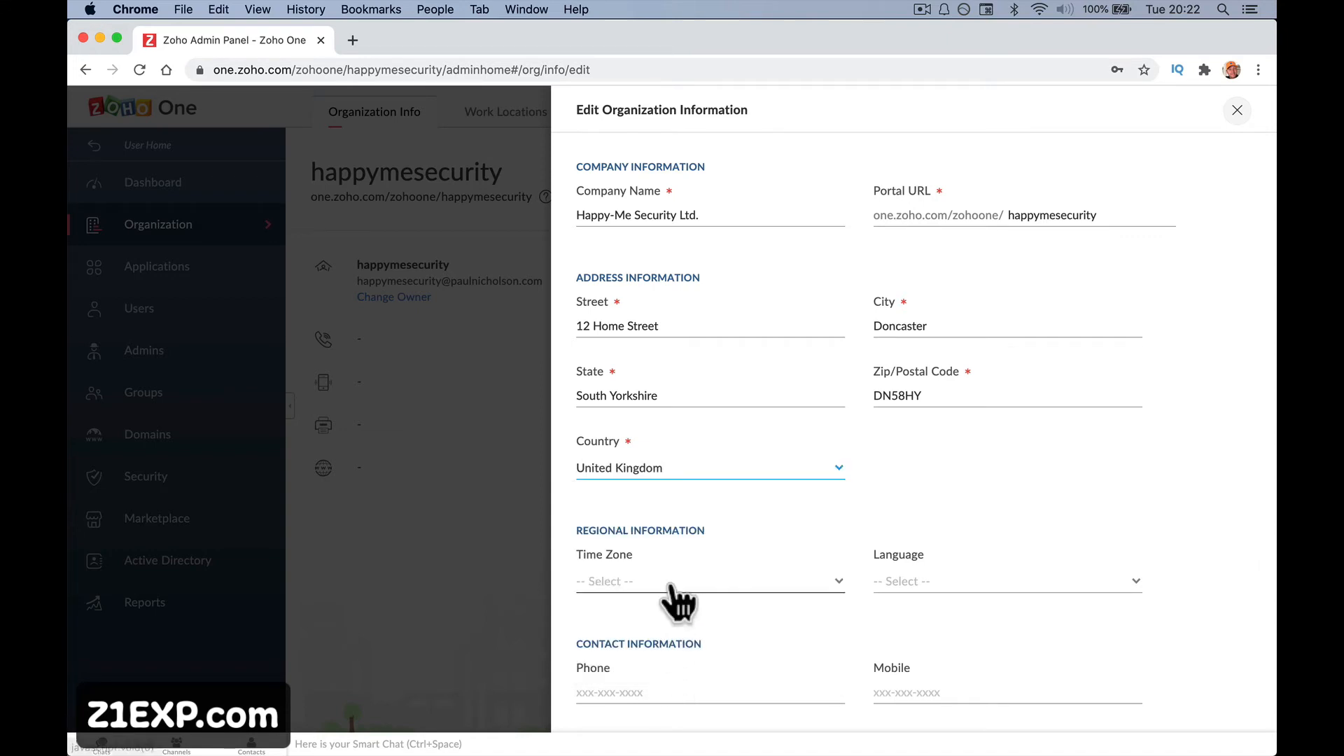
left_click(707, 581)
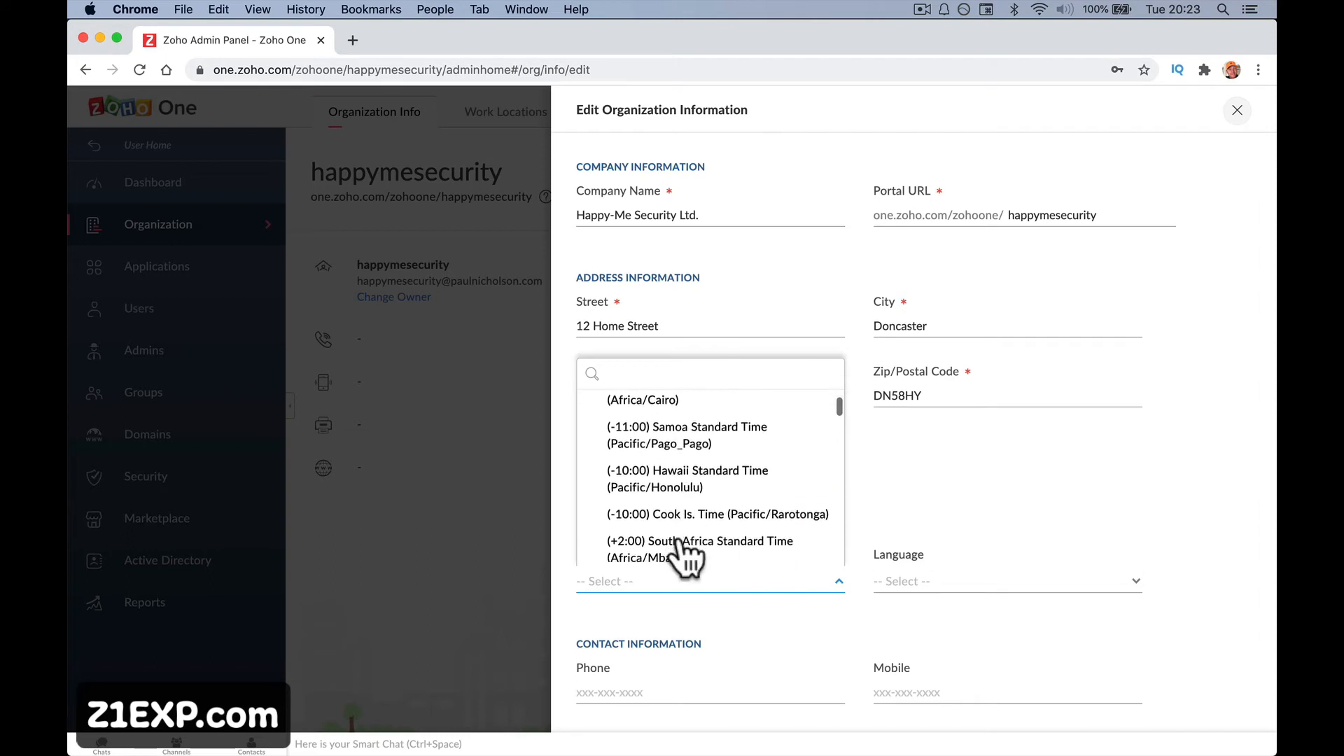
type("gmt")
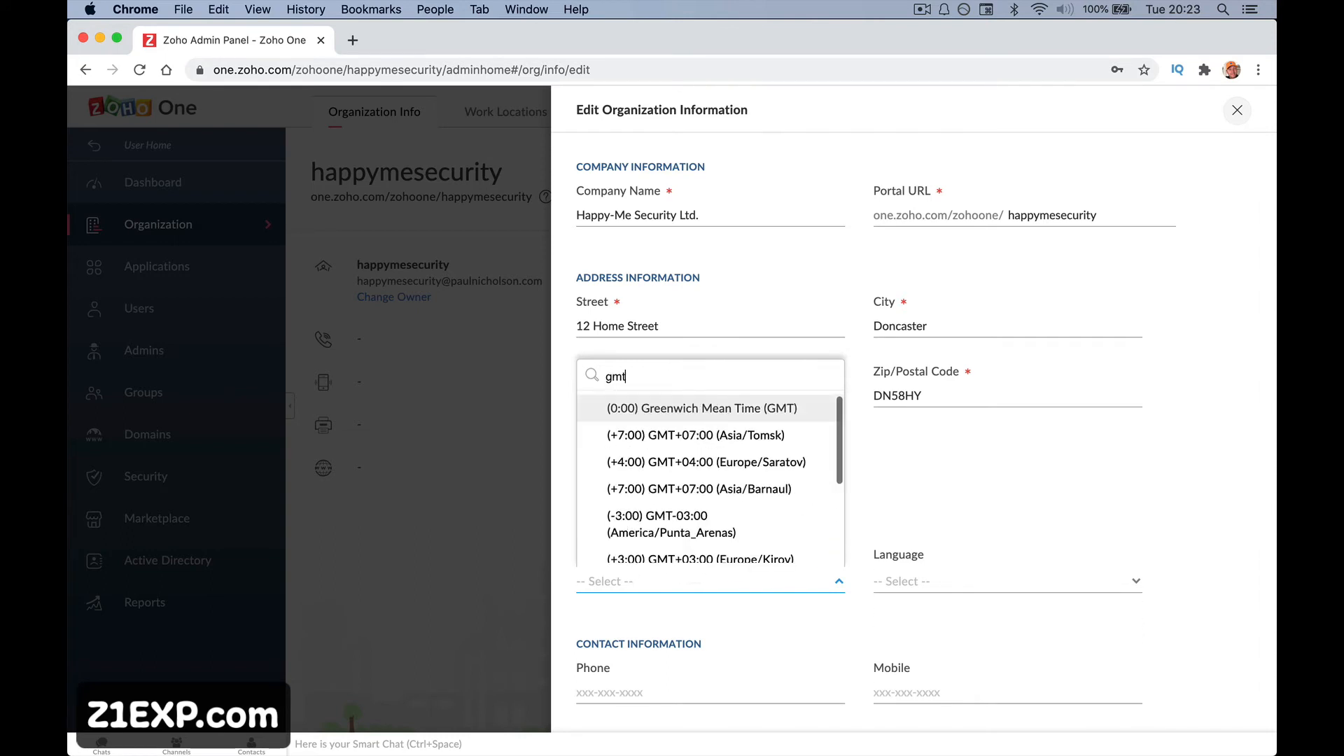
left_click(700, 407)
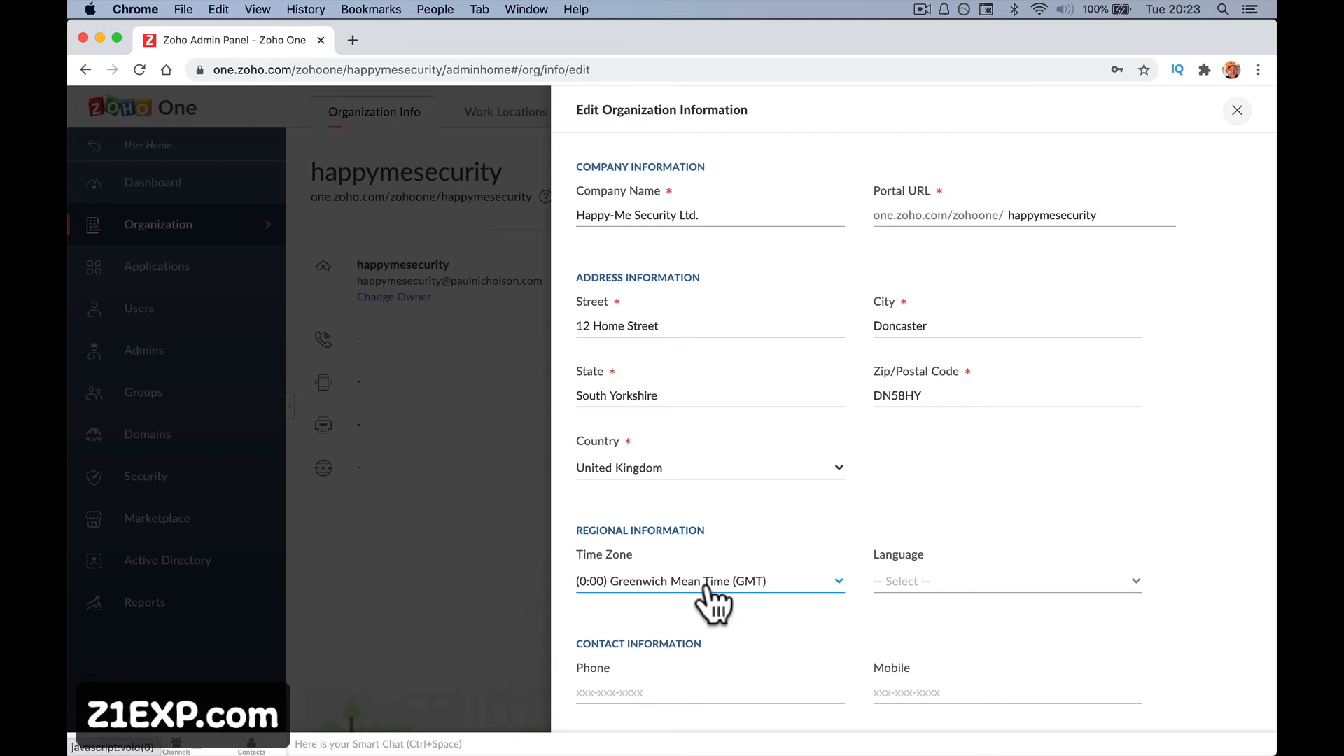
Set the organization language to English.
left_click(1005, 581)
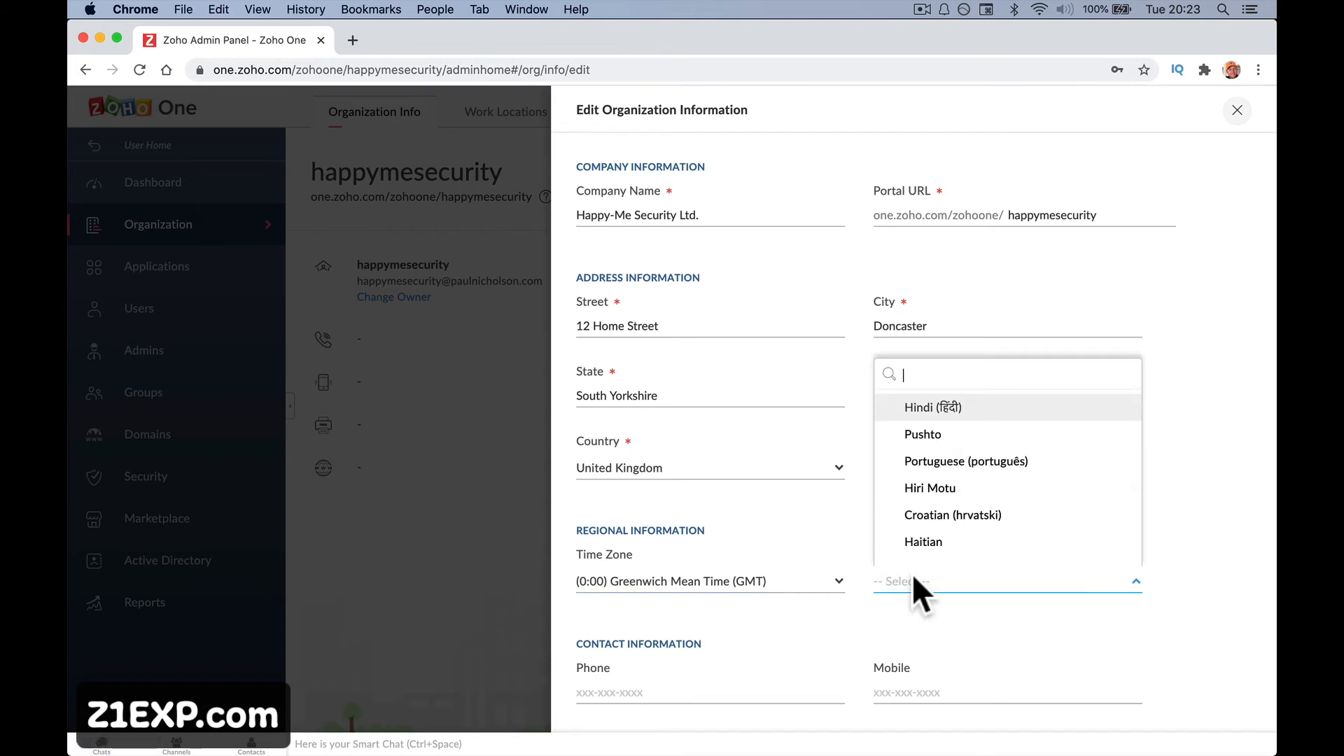
type("en")
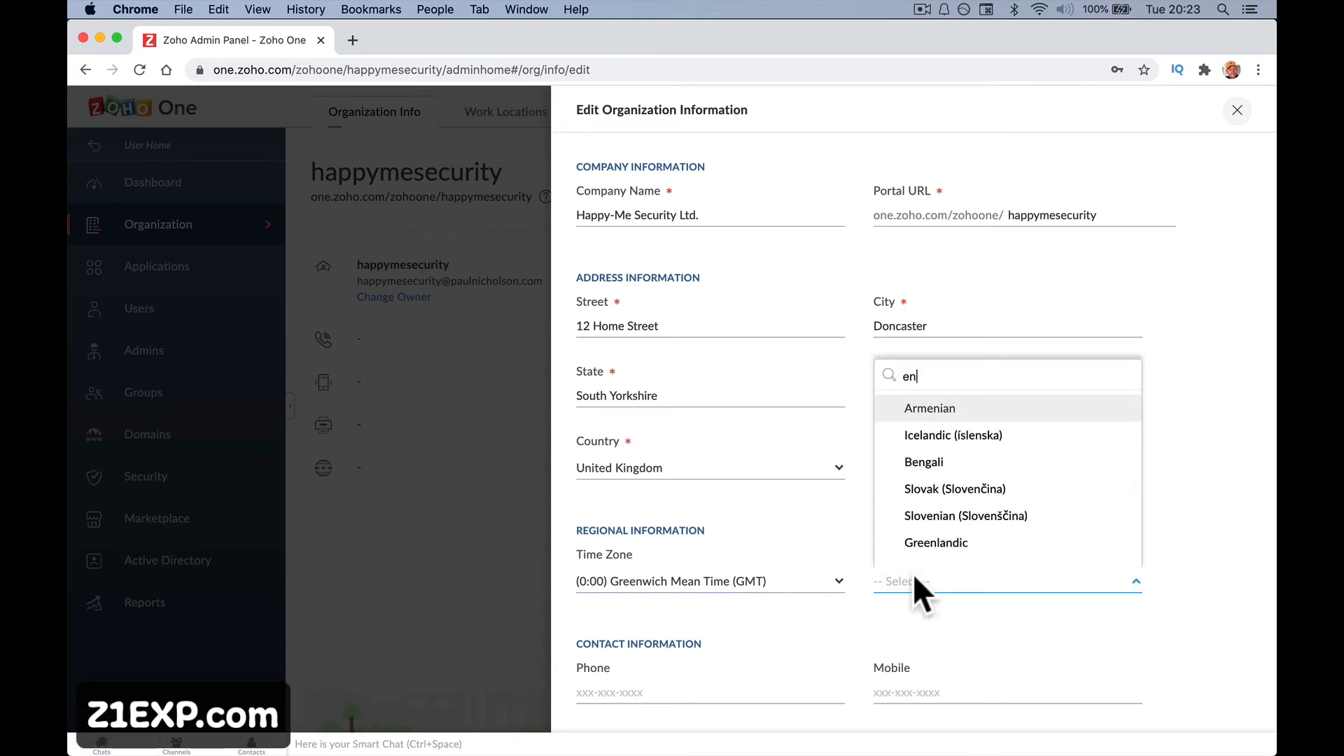
scroll("down", 3)
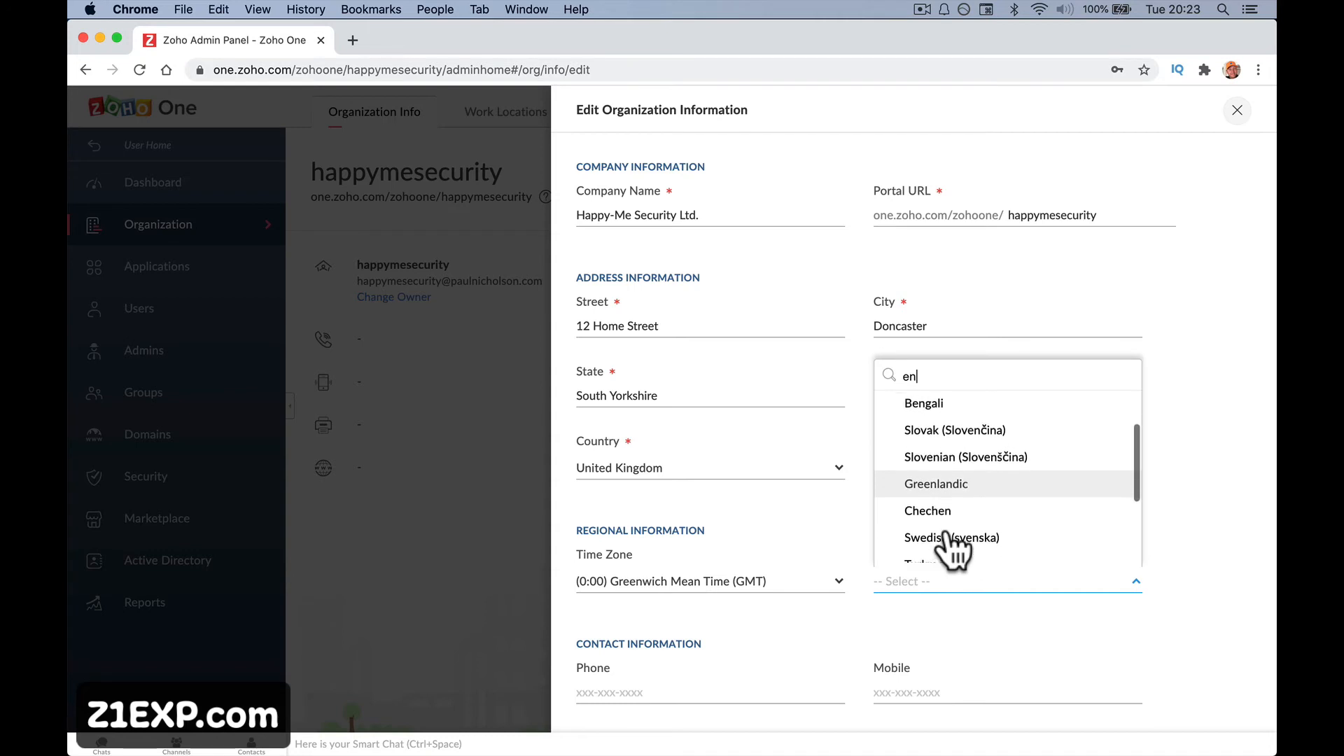
type("gli")
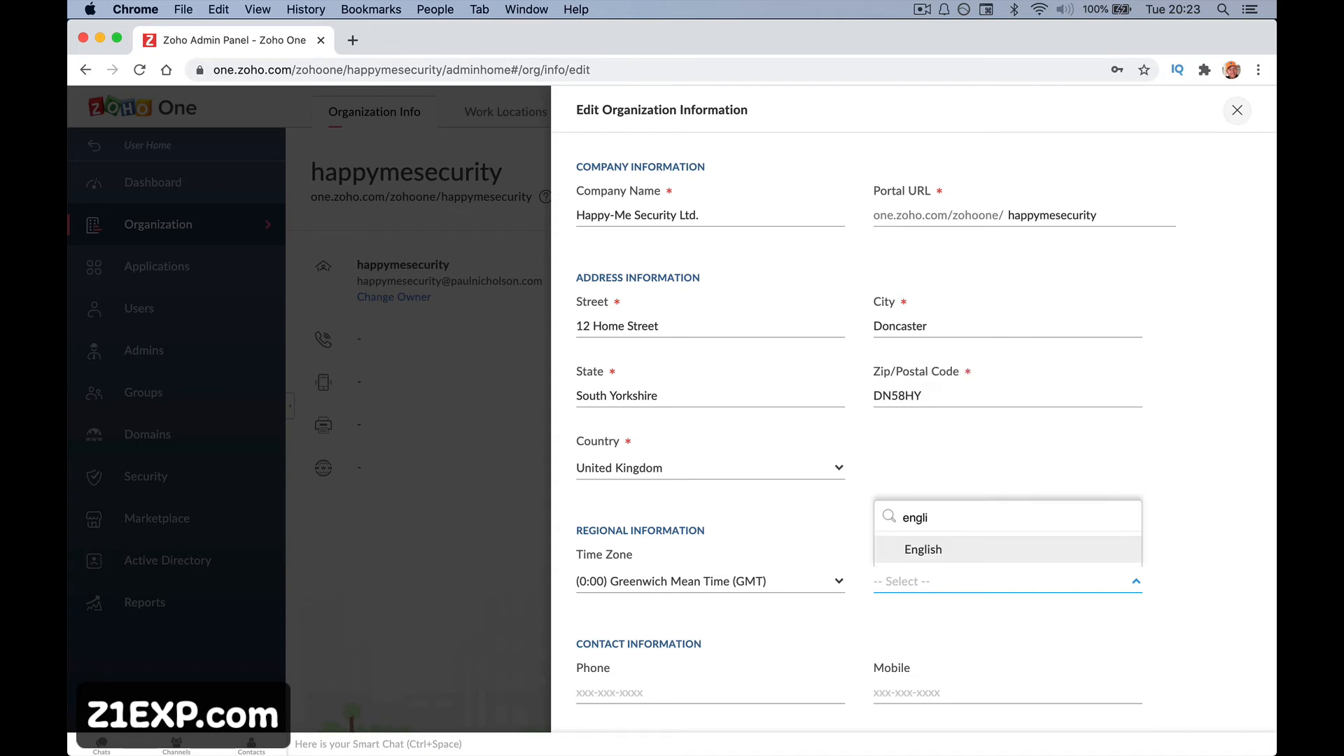
left_click(923, 549)
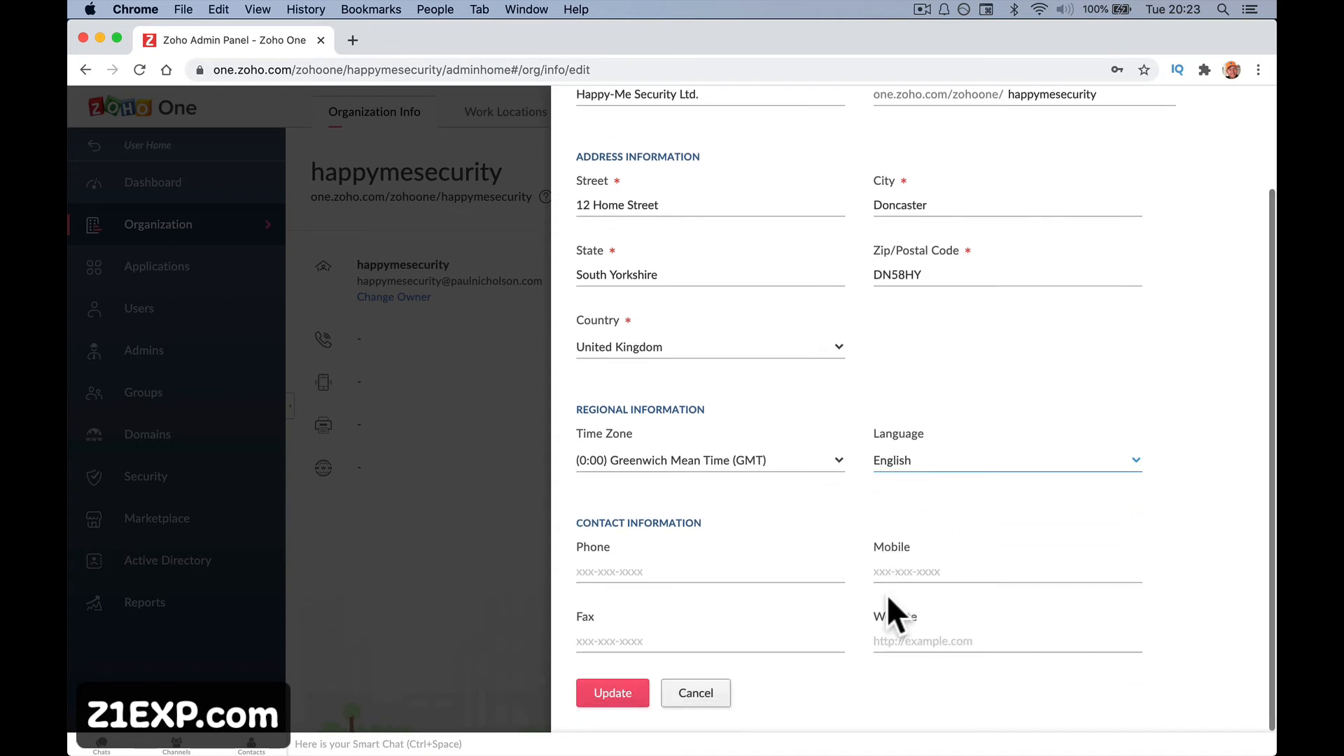
left_click(686, 572)
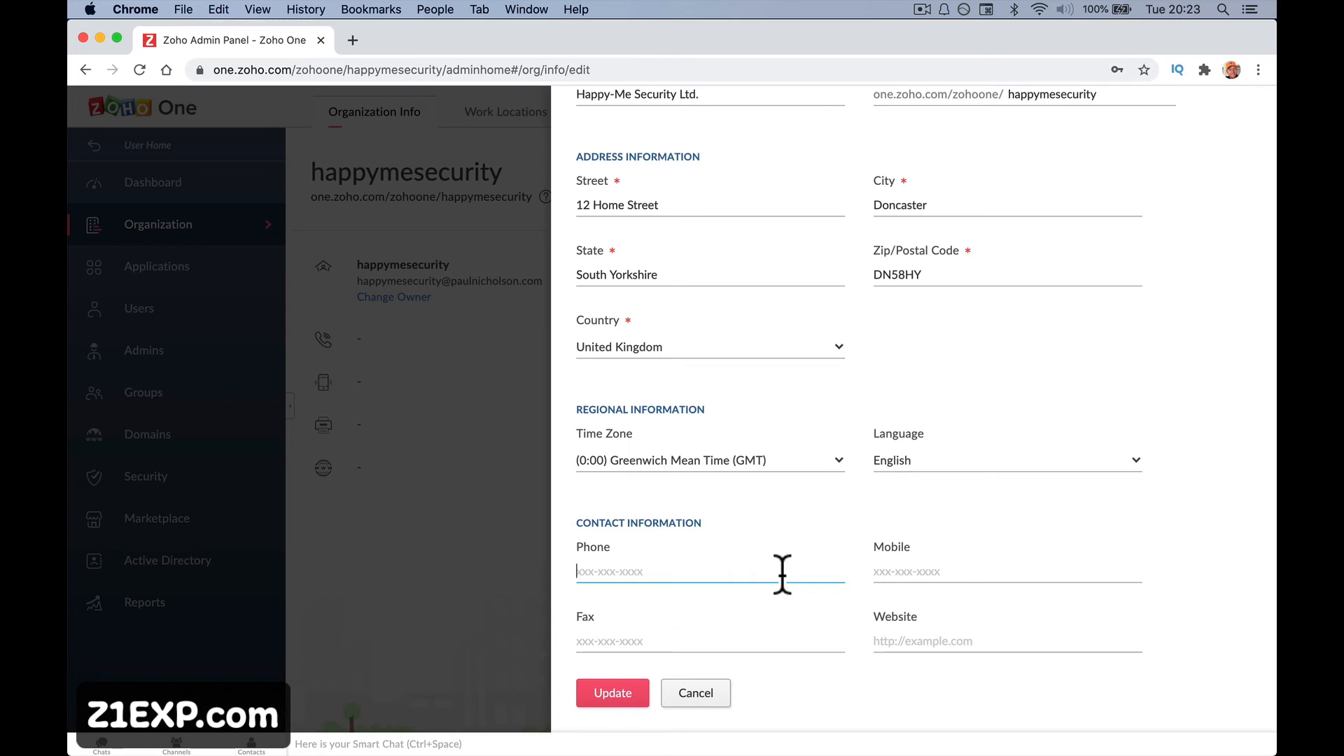
type("09876543234")
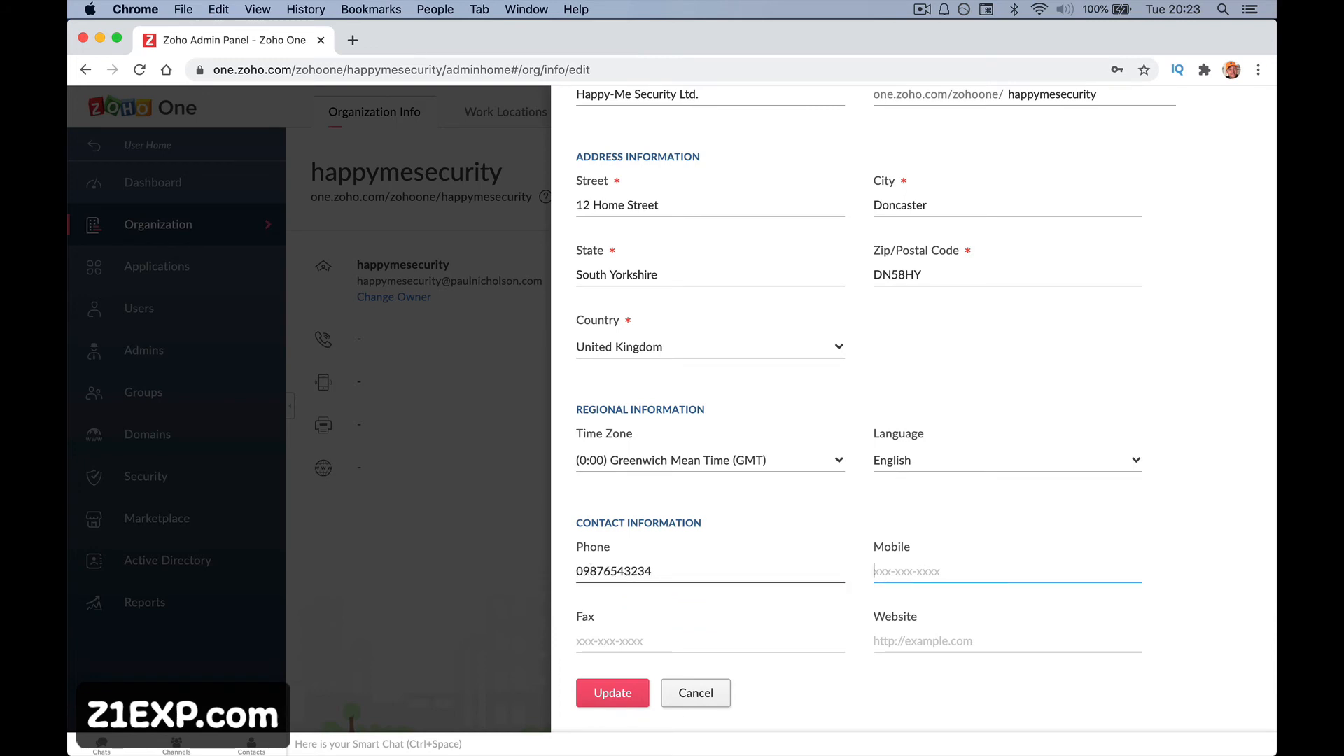
type("098765432")
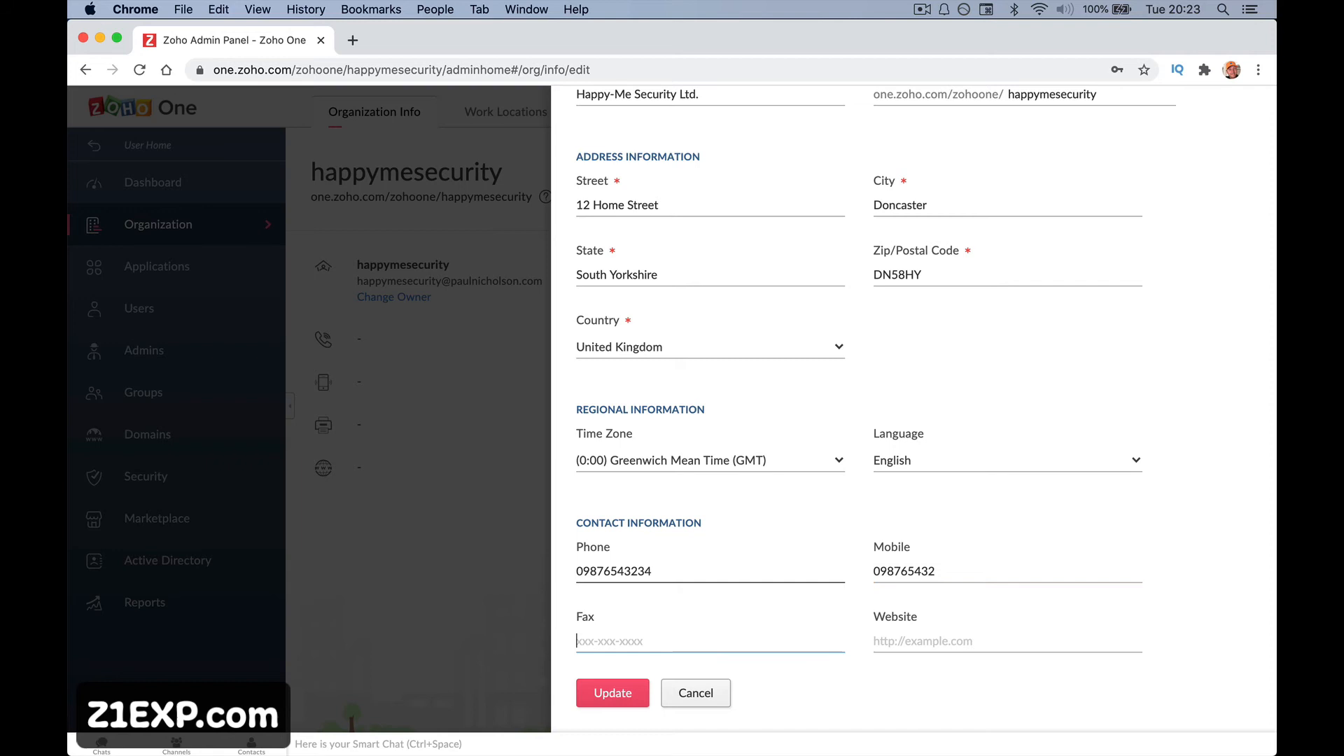
type("098765432")
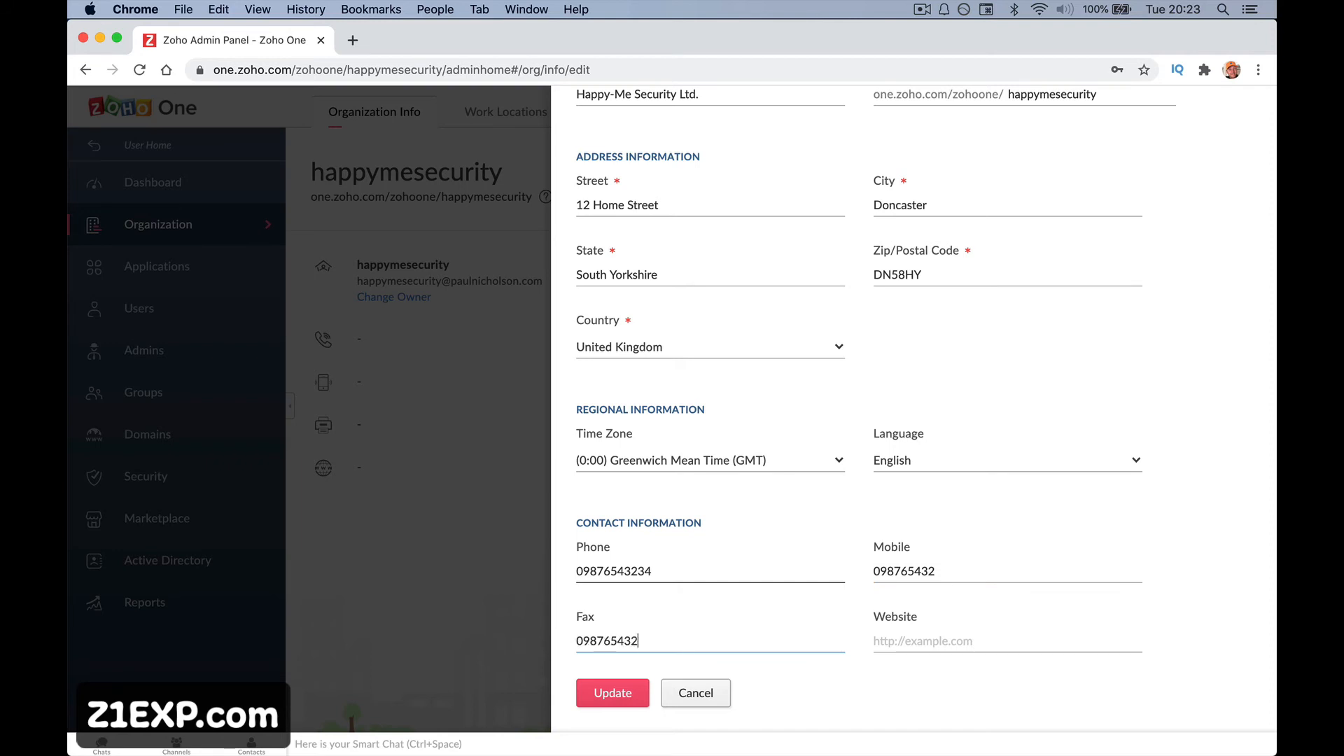
type("https://")
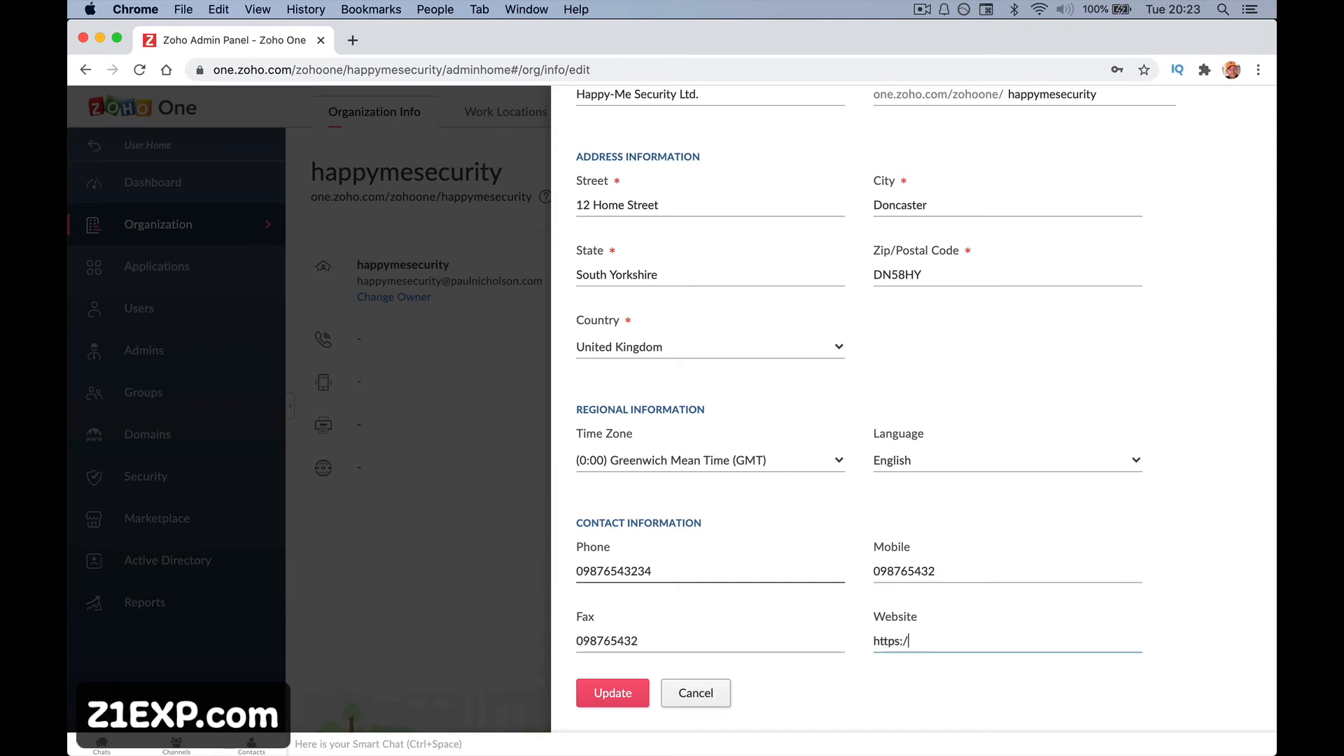
type("z1exp")
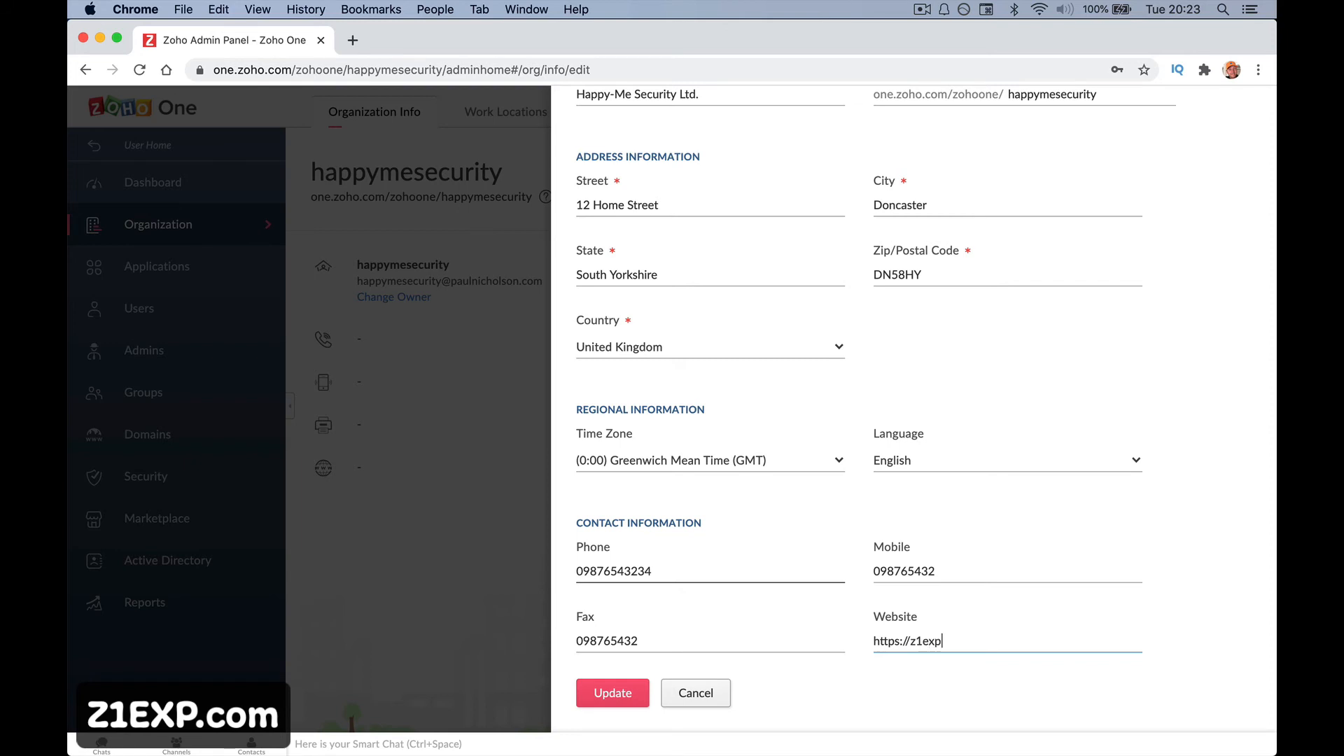
type(".com")
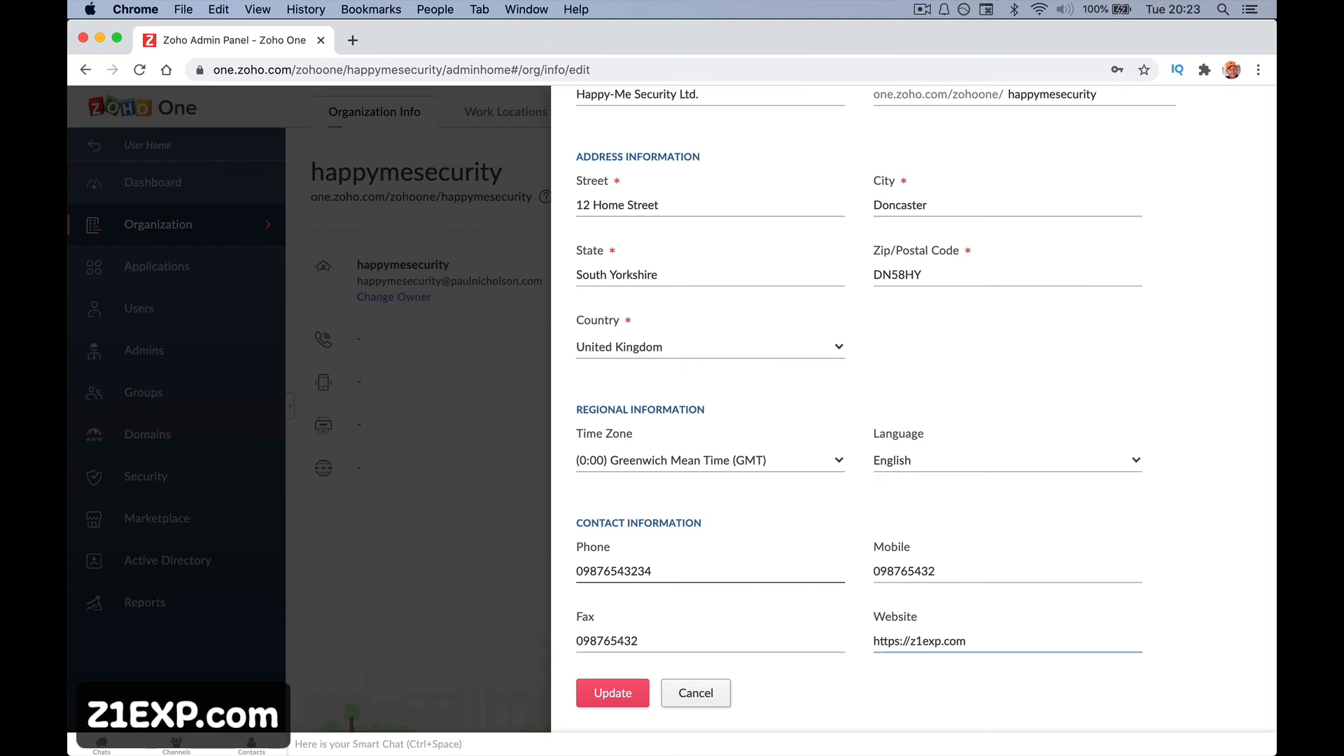
left_click(612, 692)
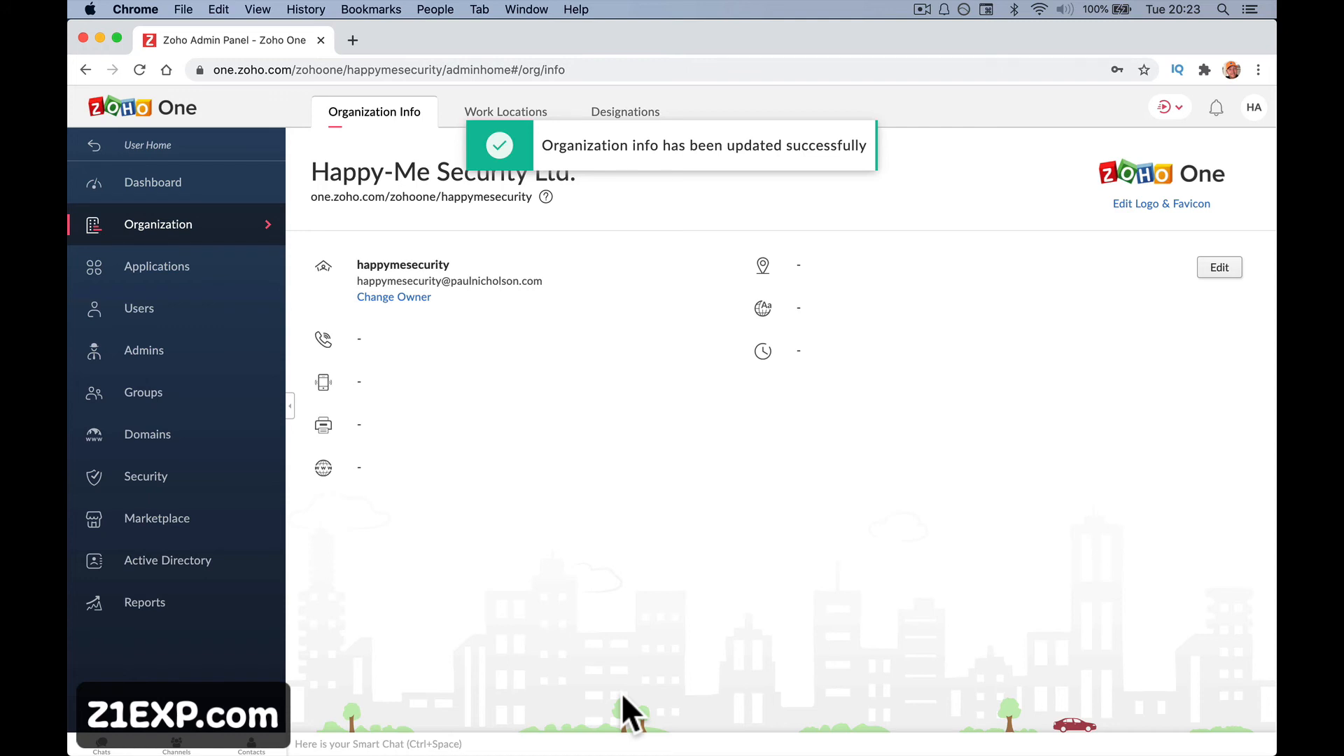
mouse_move(520, 523)
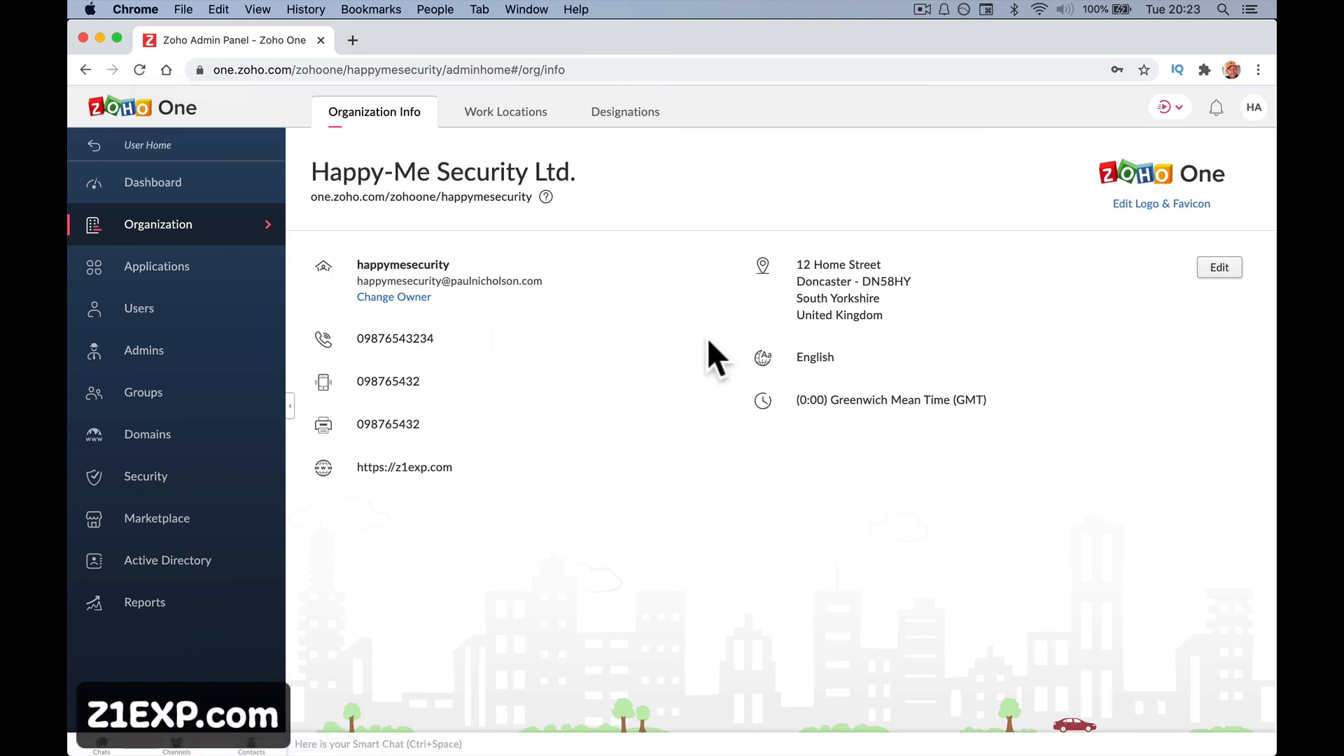
mouse_move(643, 227)
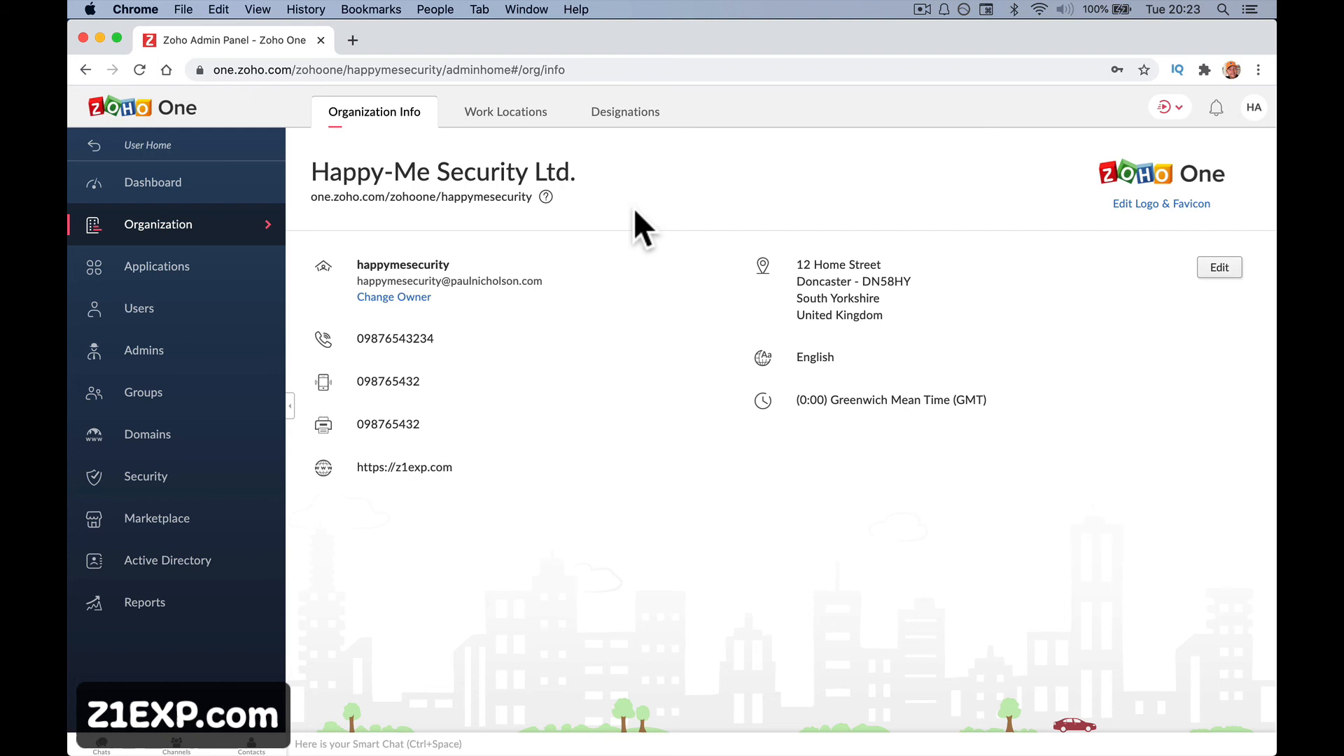
left_click(505, 112)
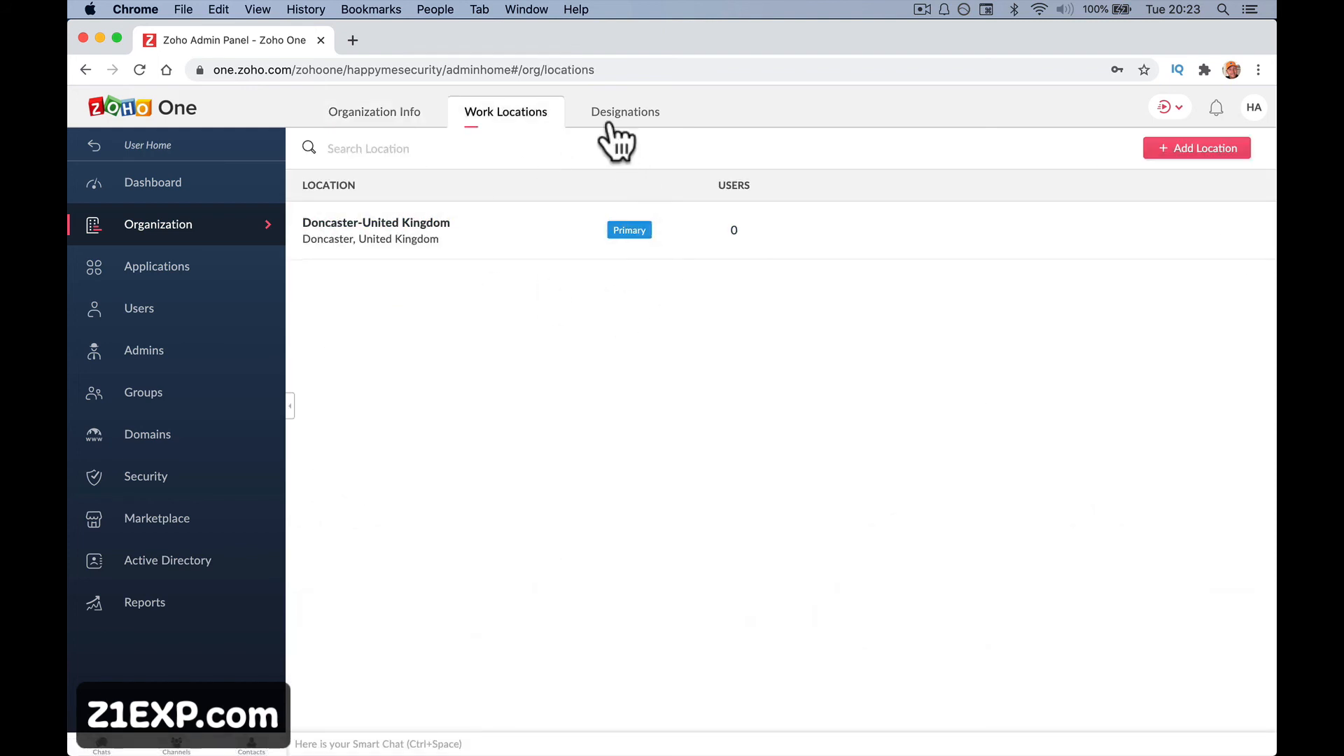
left_click(625, 111)
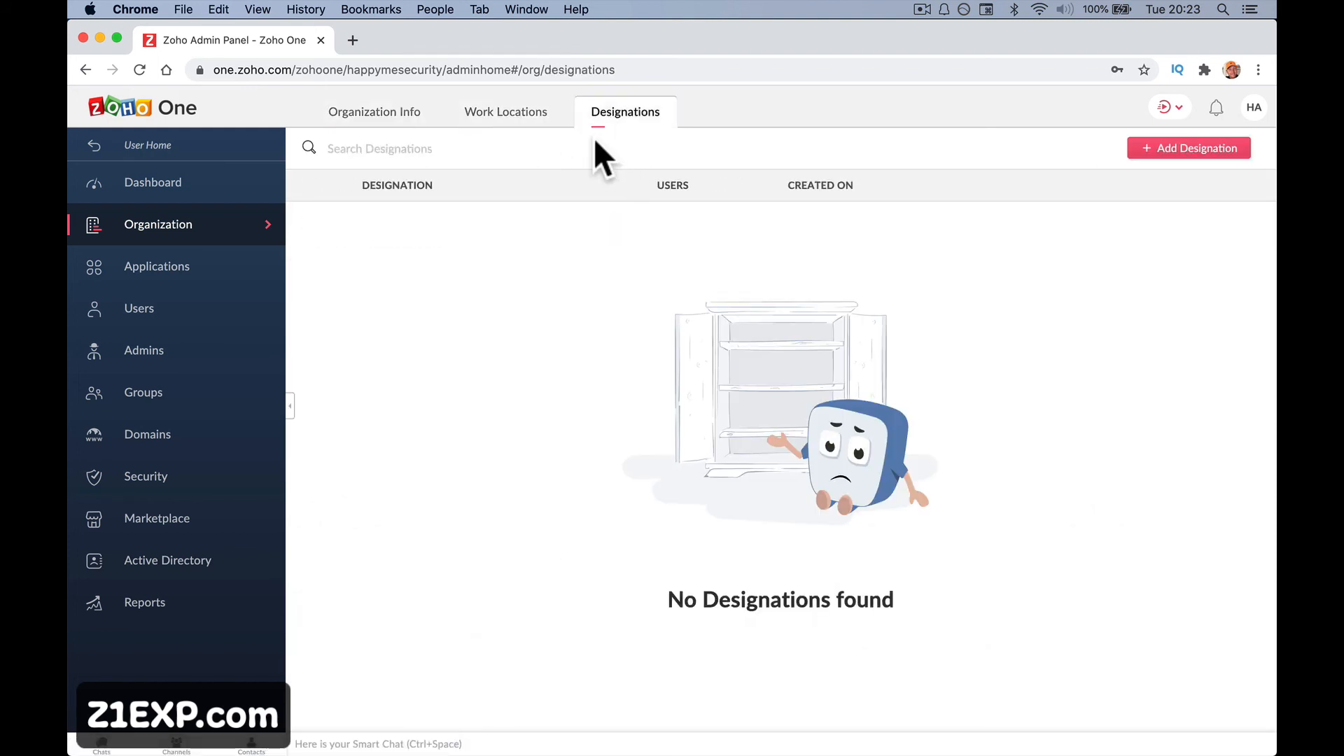
mouse_move(759, 275)
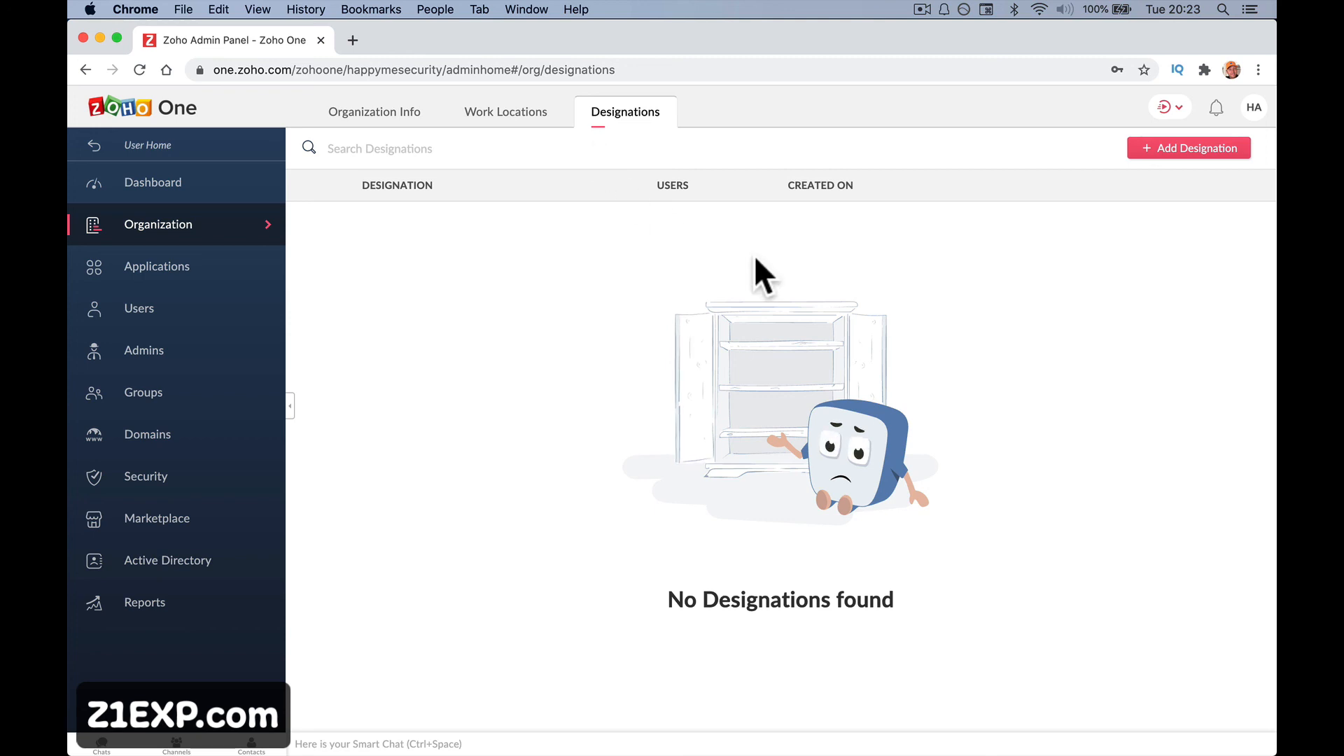
mouse_move(1189, 176)
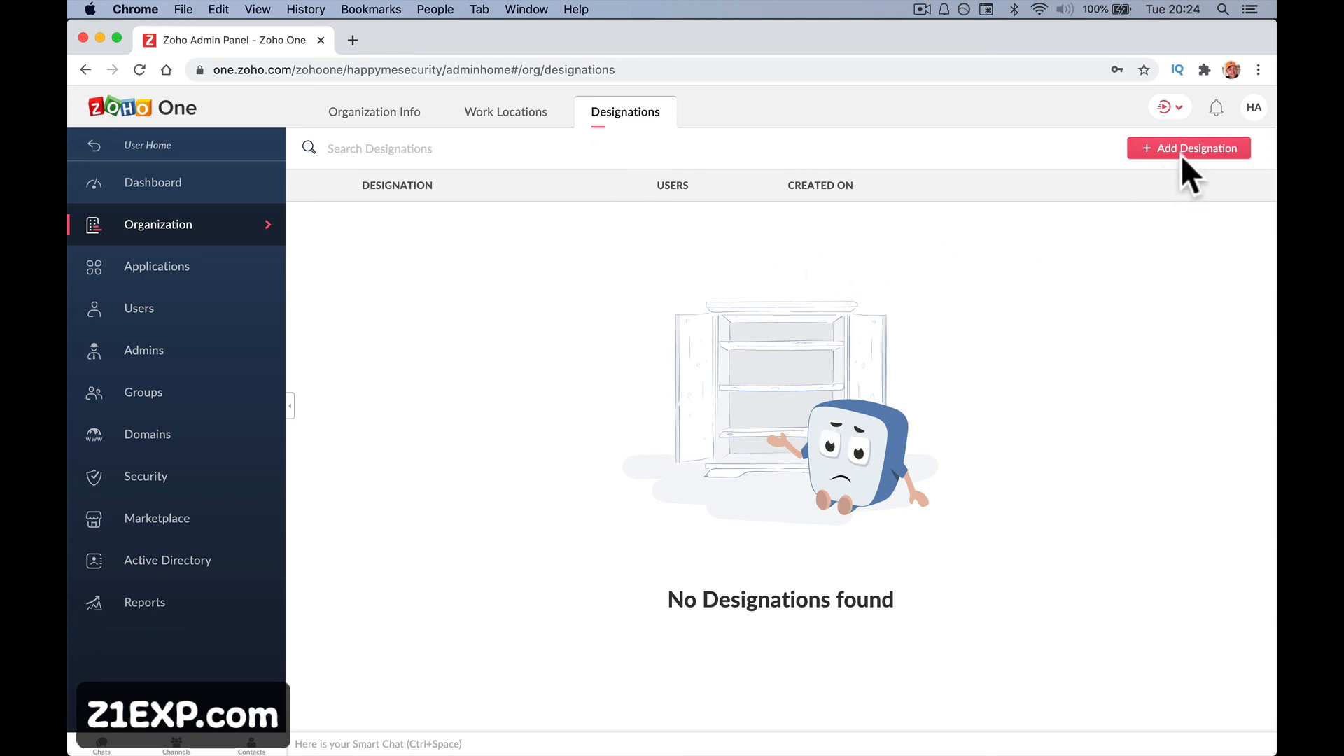
left_click(1188, 148)
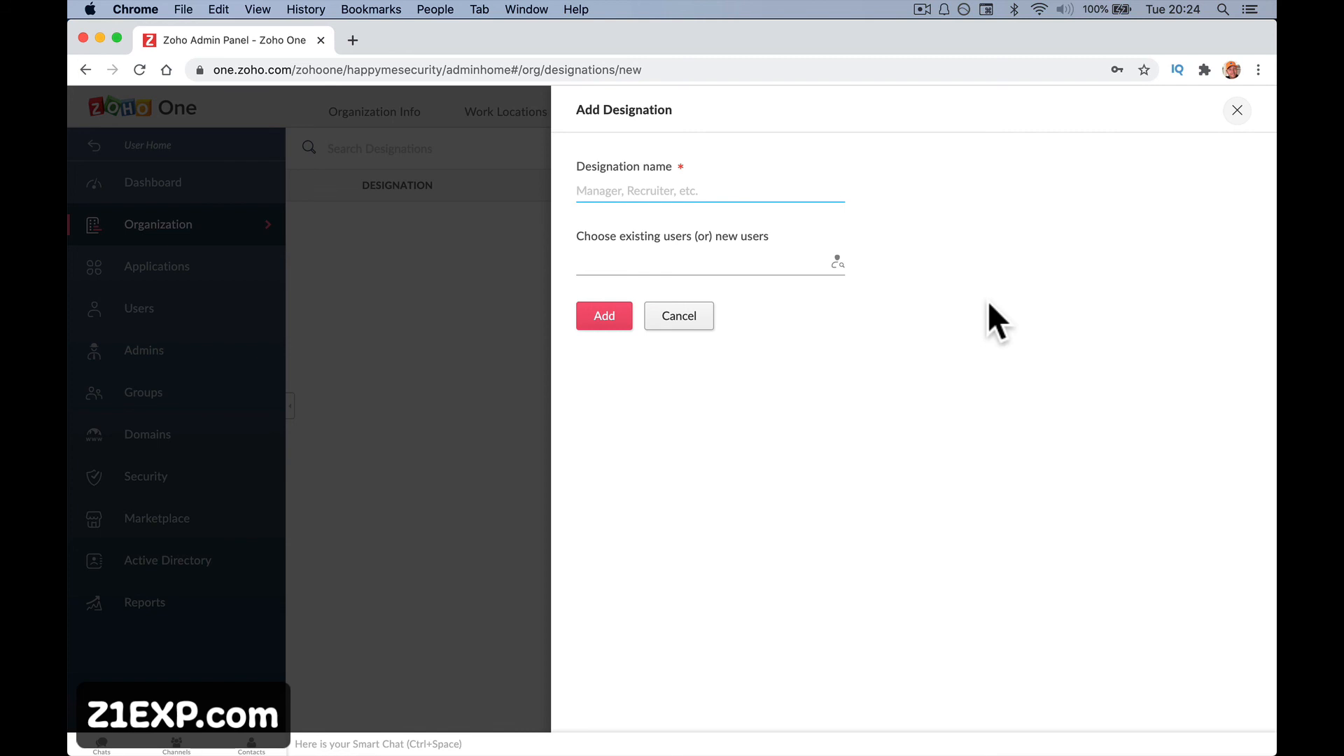
left_click(679, 316)
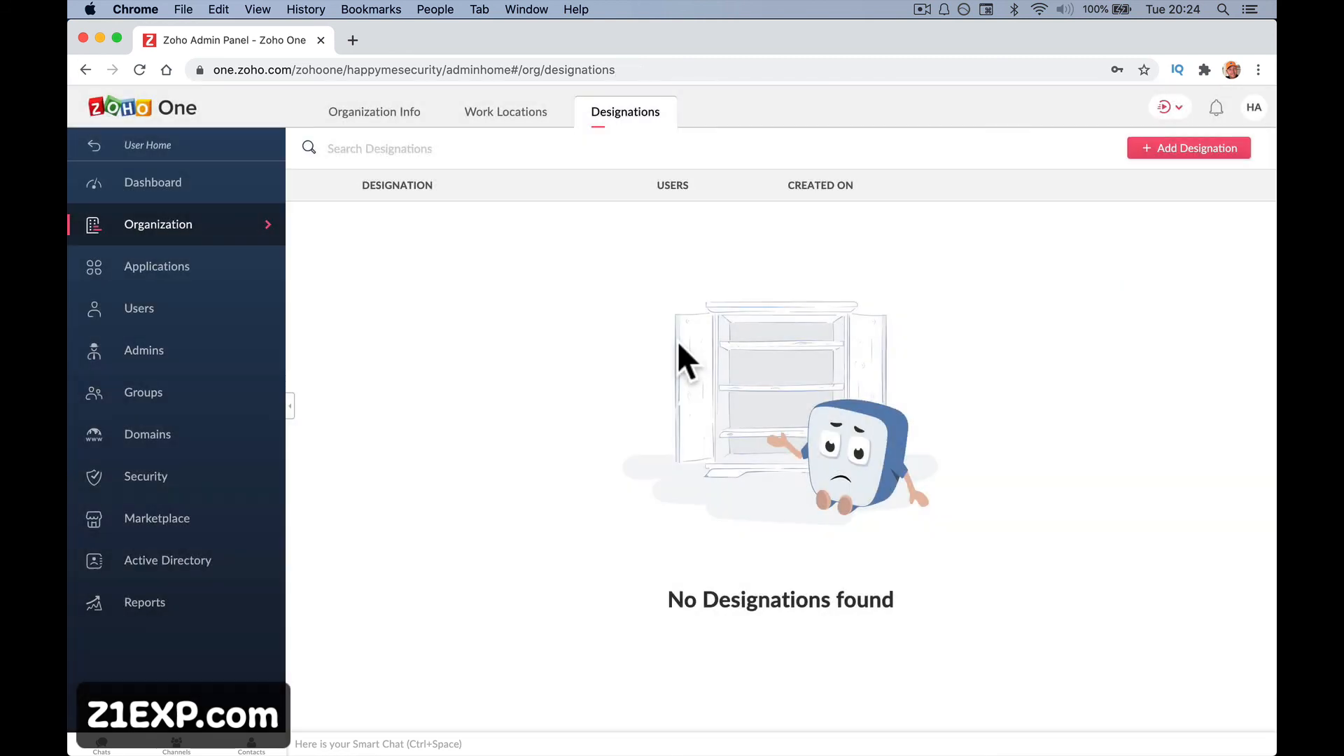
left_click(374, 111)
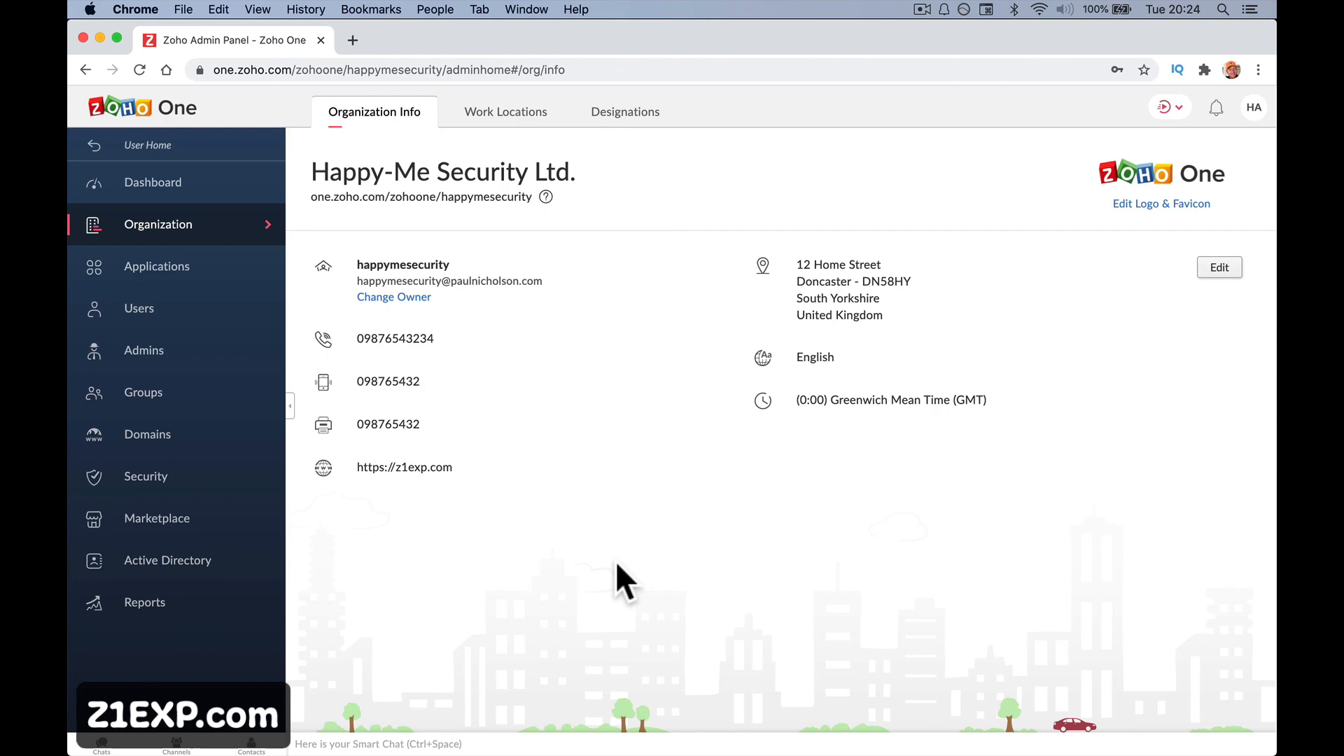